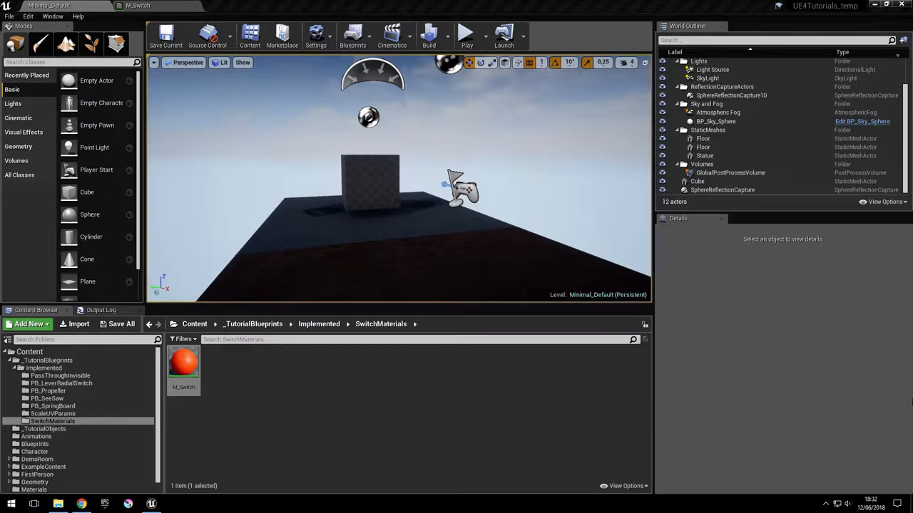
mouse_move(405, 250)
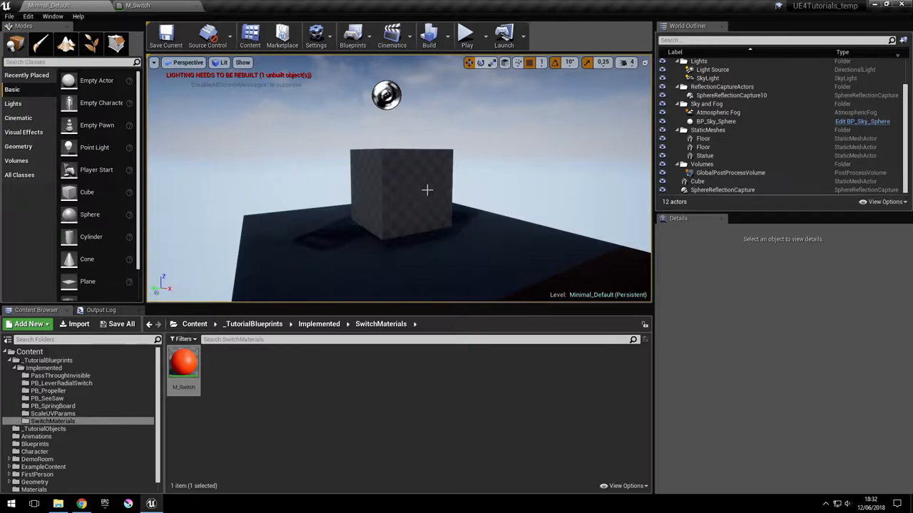
mouse_move(184, 363)
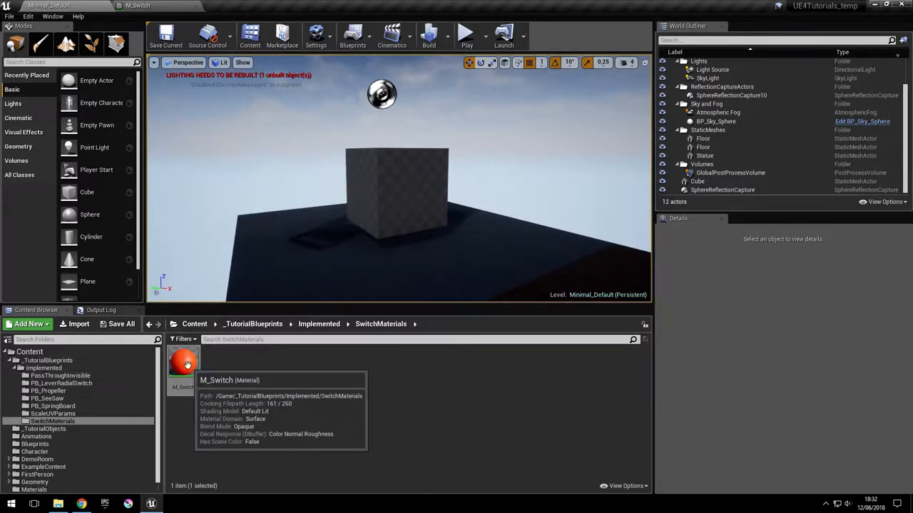
mouse_move(231, 383)
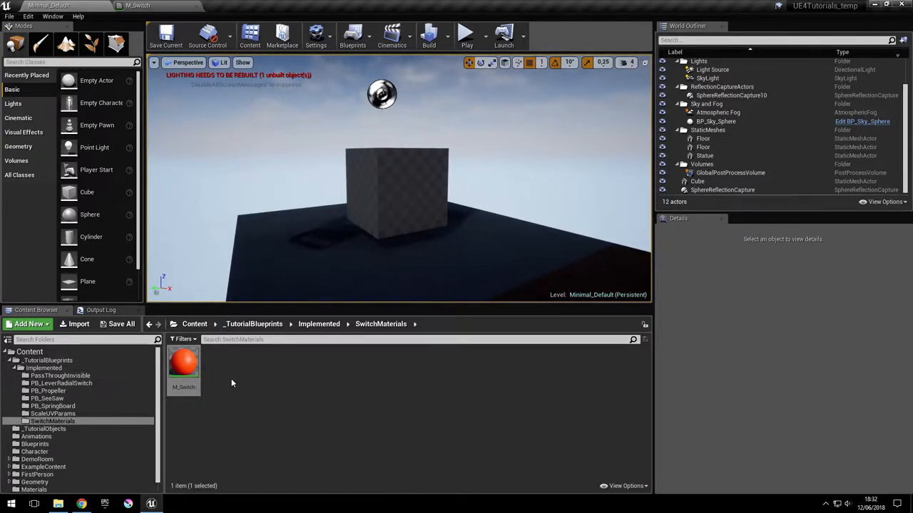
mouse_move(261, 381)
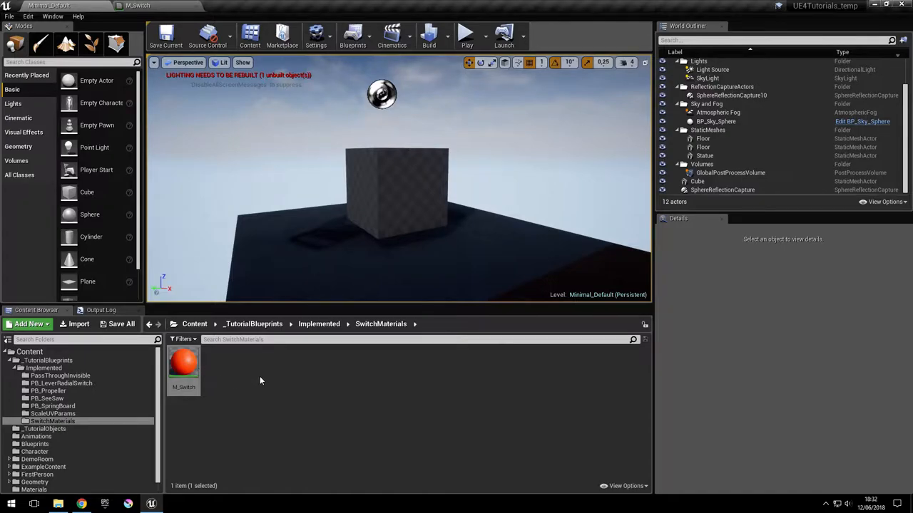
mouse_move(403, 372)
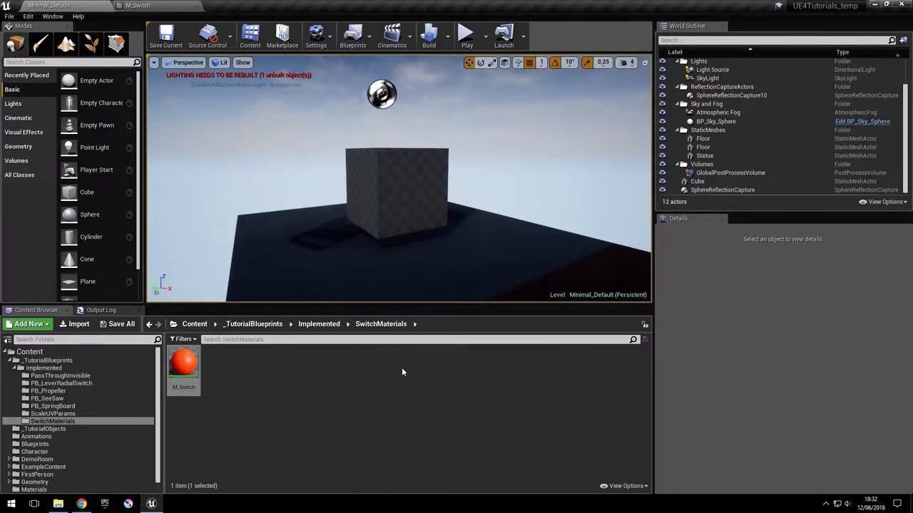
mouse_move(271, 367)
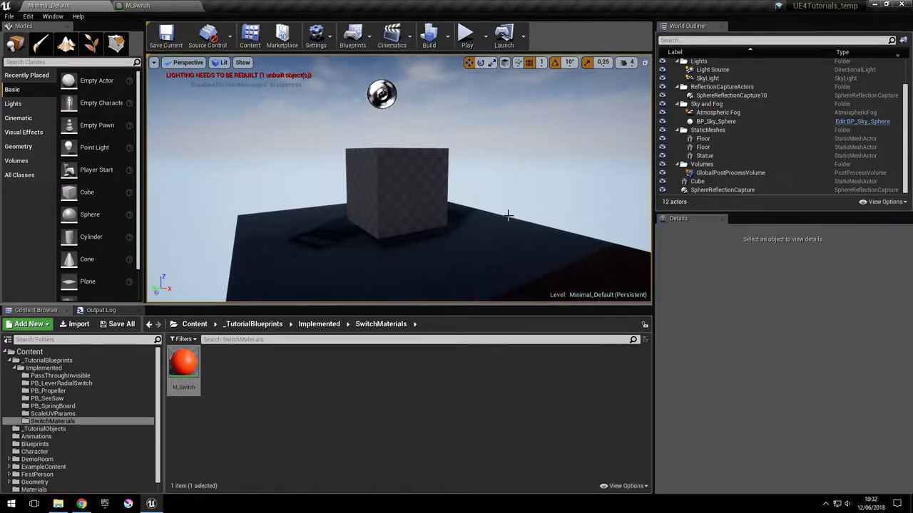
mouse_move(184, 364)
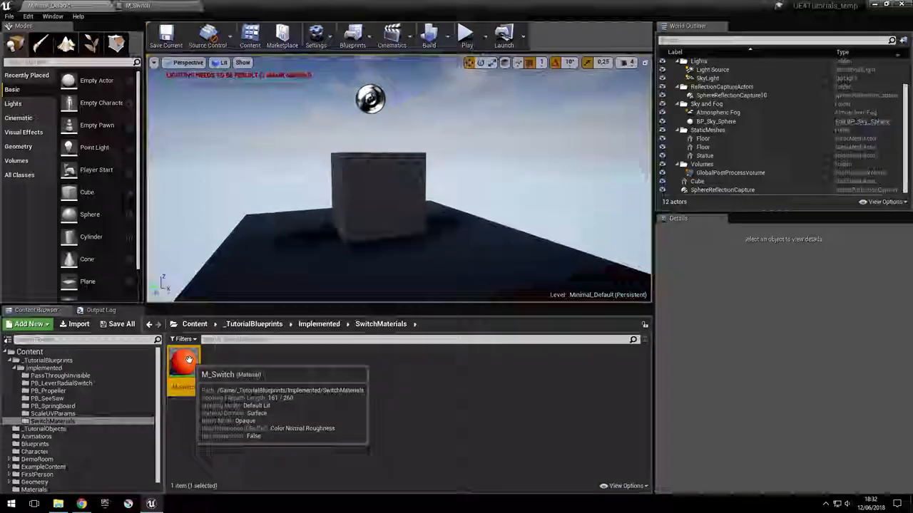
Open the level's Level Blueprint from the Blueprints menu
double_click(183, 365)
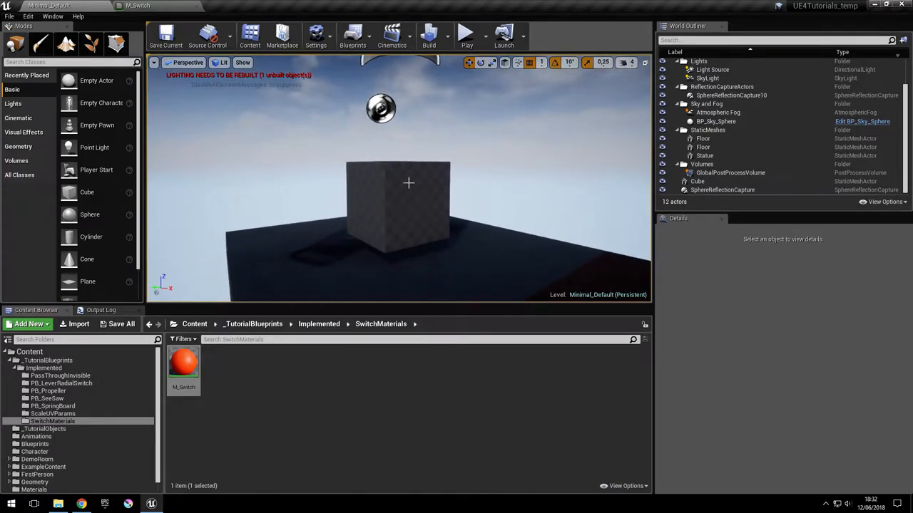
click(392, 34)
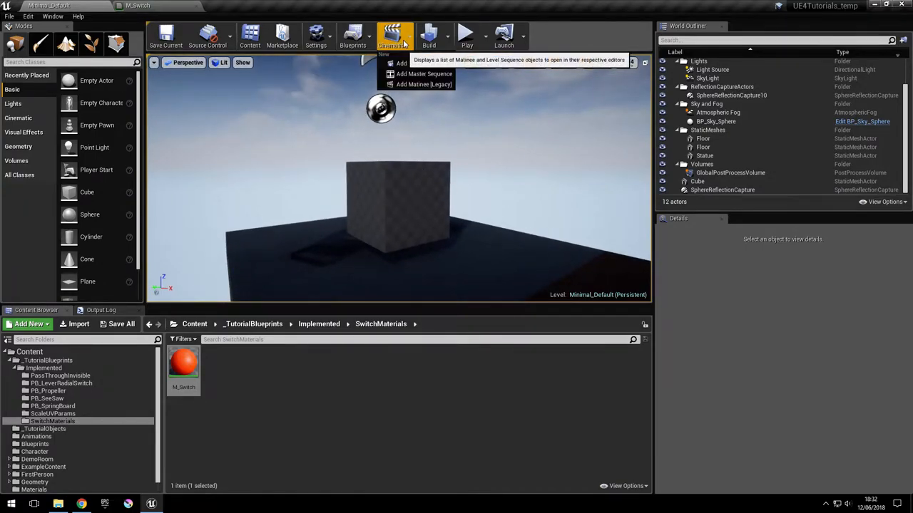
click(352, 36)
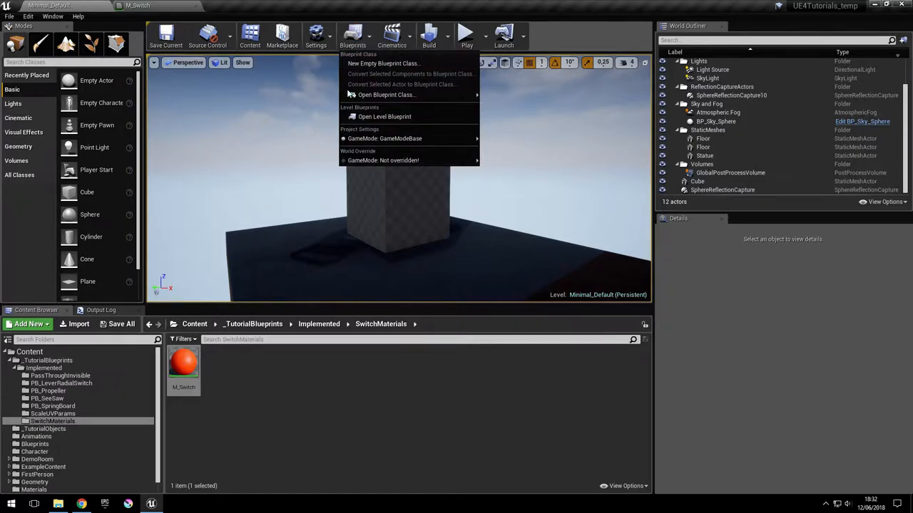
click(384, 116)
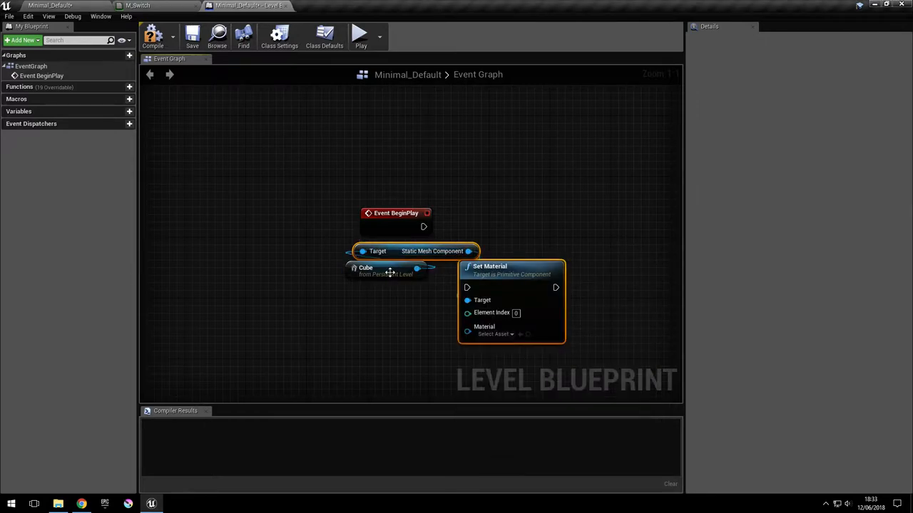
Add a Delay after Event BeginPlay and set the Cube's material to M_Switch
drag(490, 266, 528, 228)
text(dela)
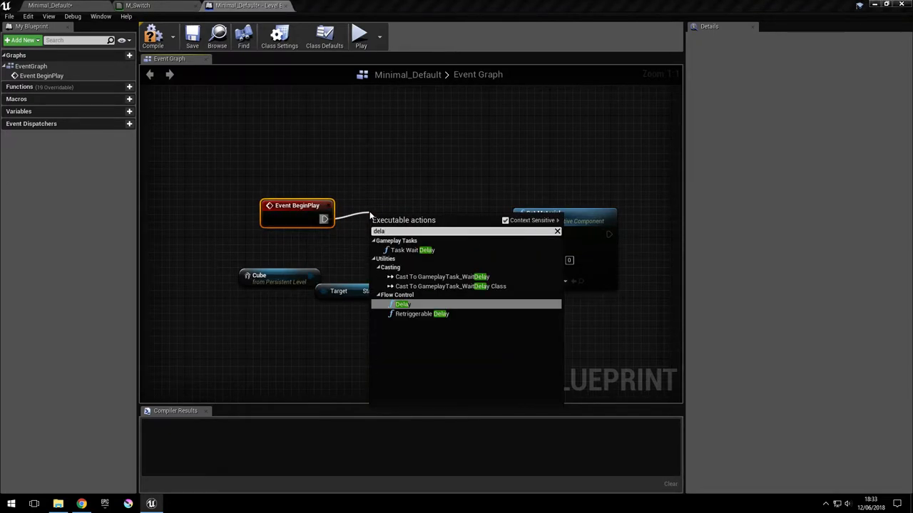
click(403, 305)
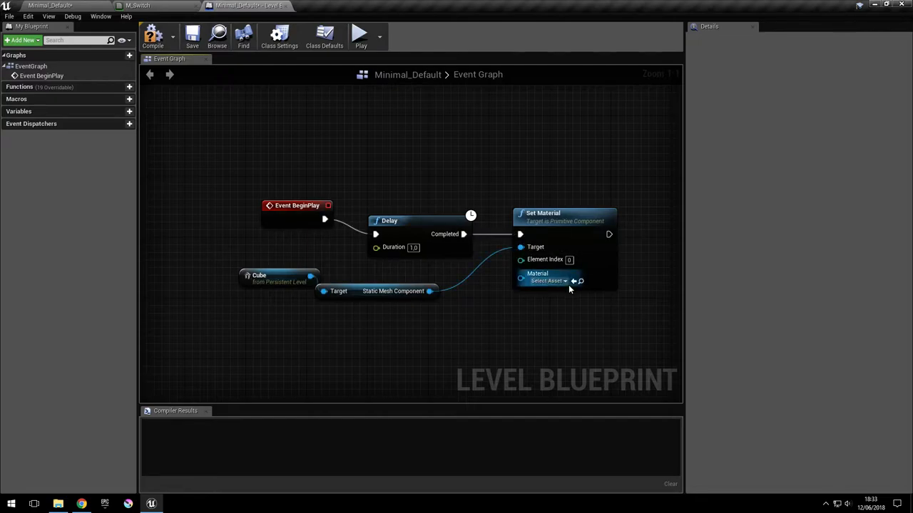
click(549, 280)
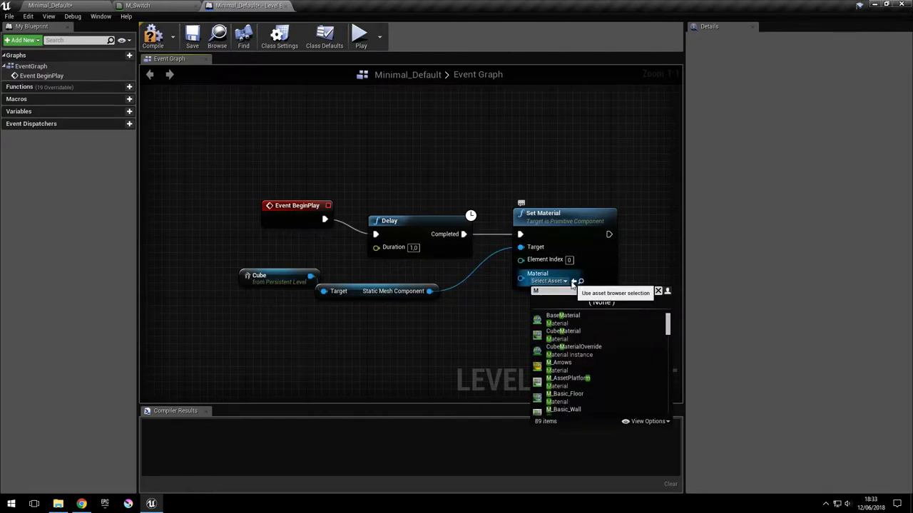
text(_swit)
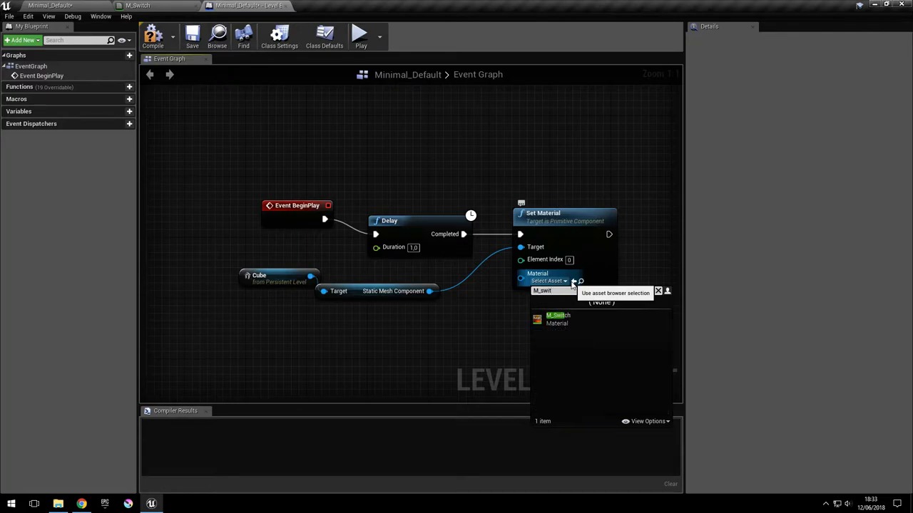
click(558, 319)
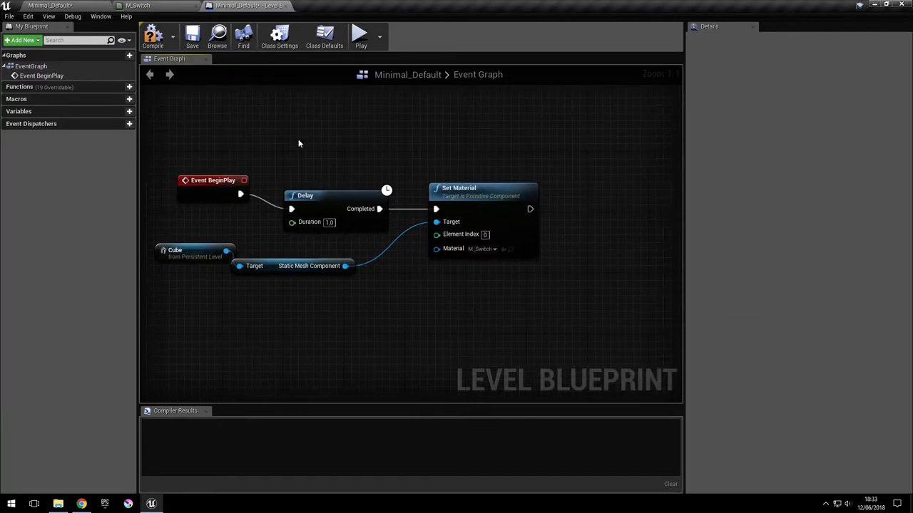
click(152, 34)
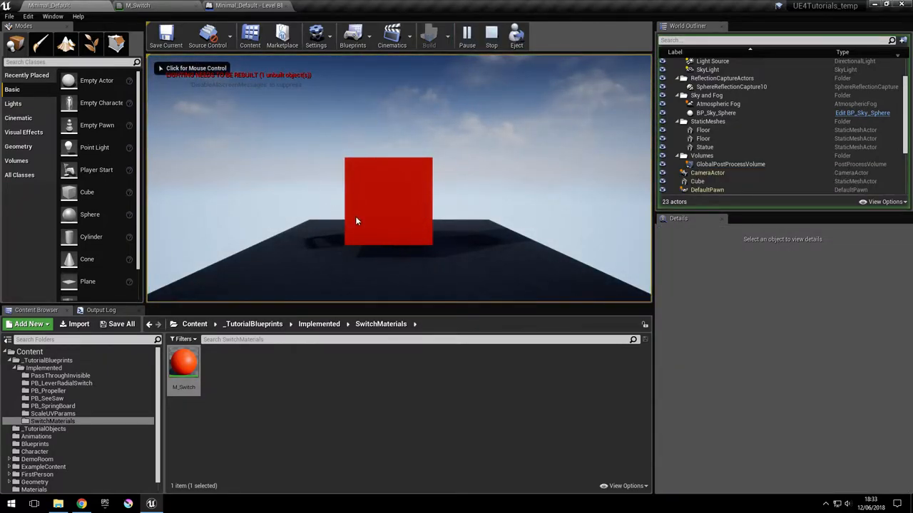
Stop the play test and select the cube to see its WorldGridMaterial in Details
click(467, 34)
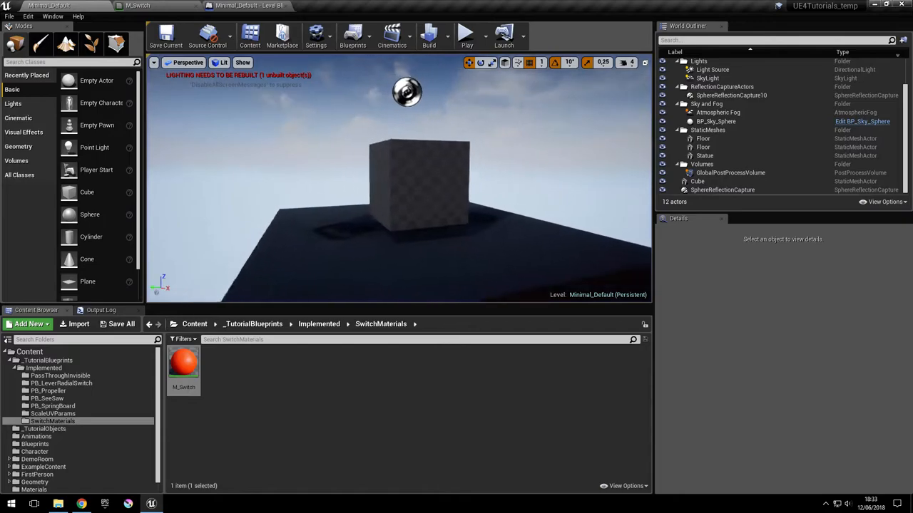
click(428, 186)
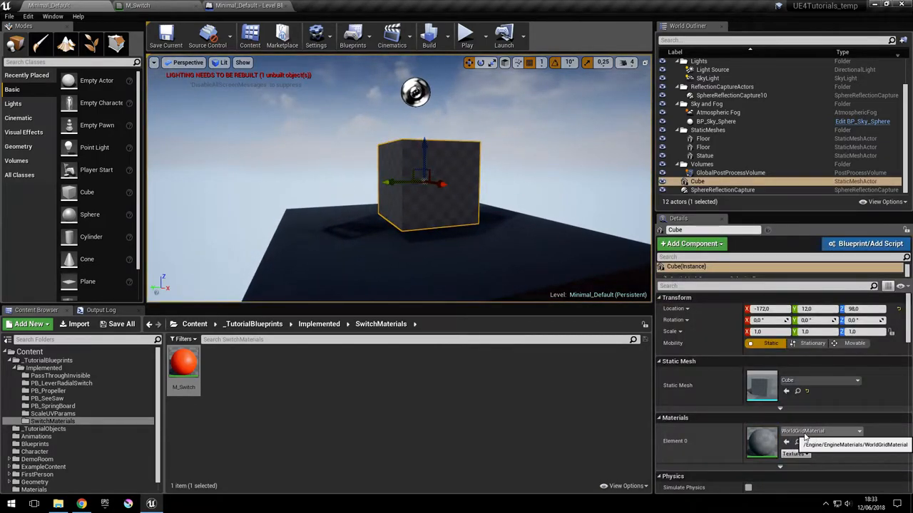
mouse_move(184, 365)
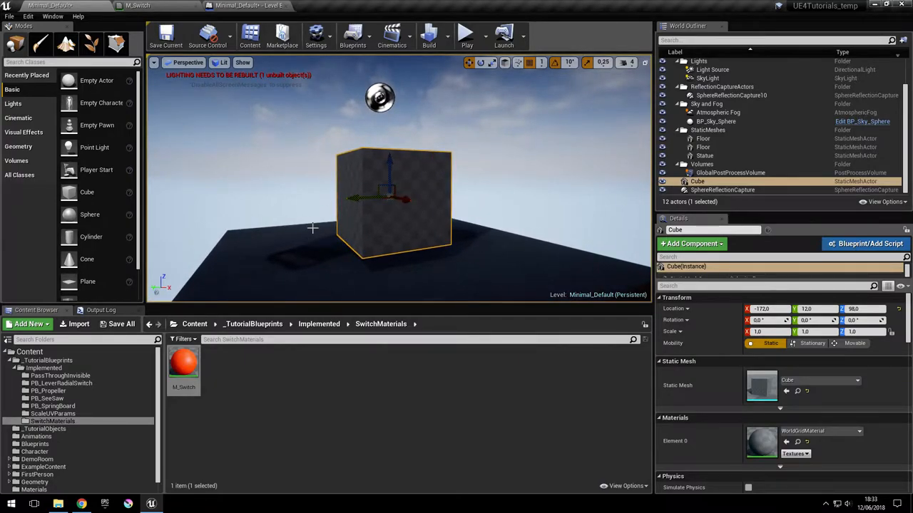
mouse_move(274, 228)
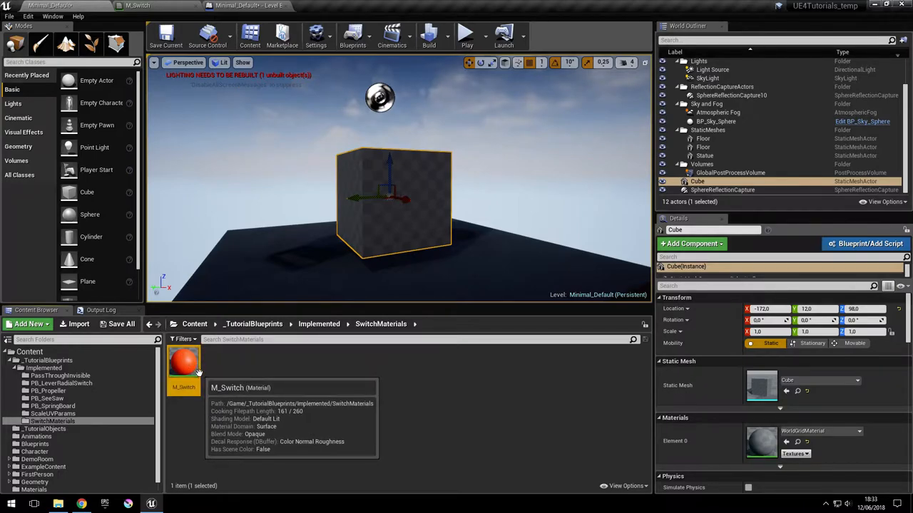
Open M_Switch and add two MakeMaterialAttributes nodes, with Color_1 feeding BaseColor
double_click(184, 360)
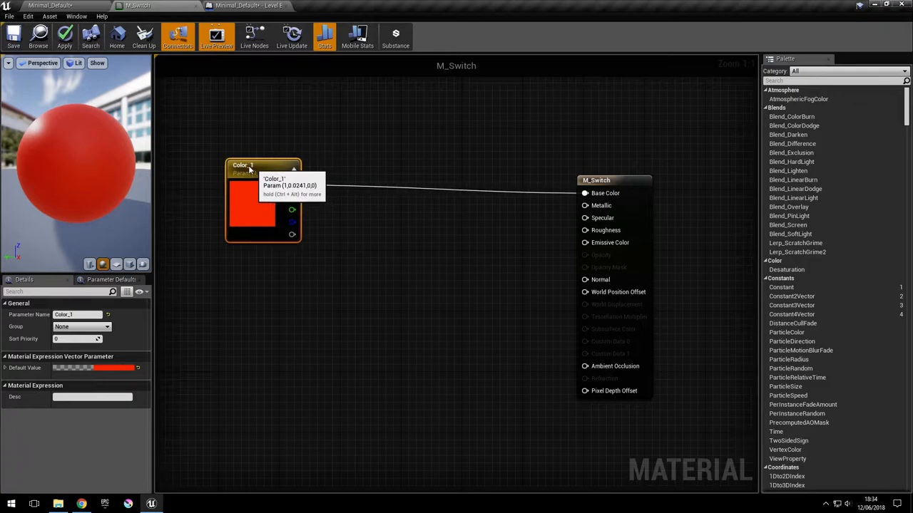
scroll(down, 3)
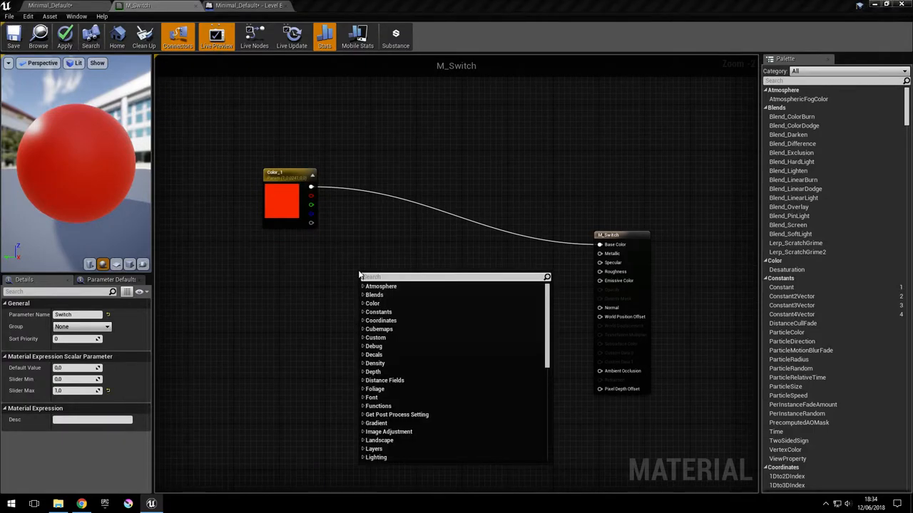
text(material)
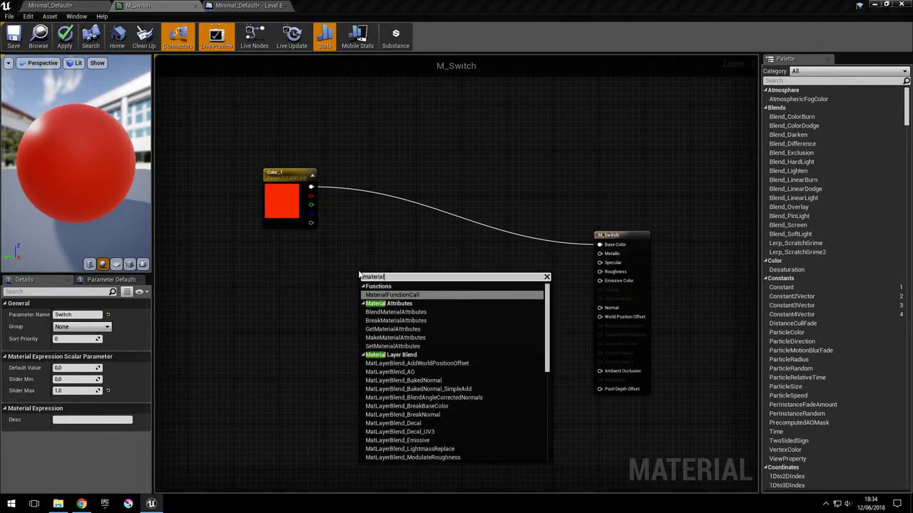
mouse_move(395, 338)
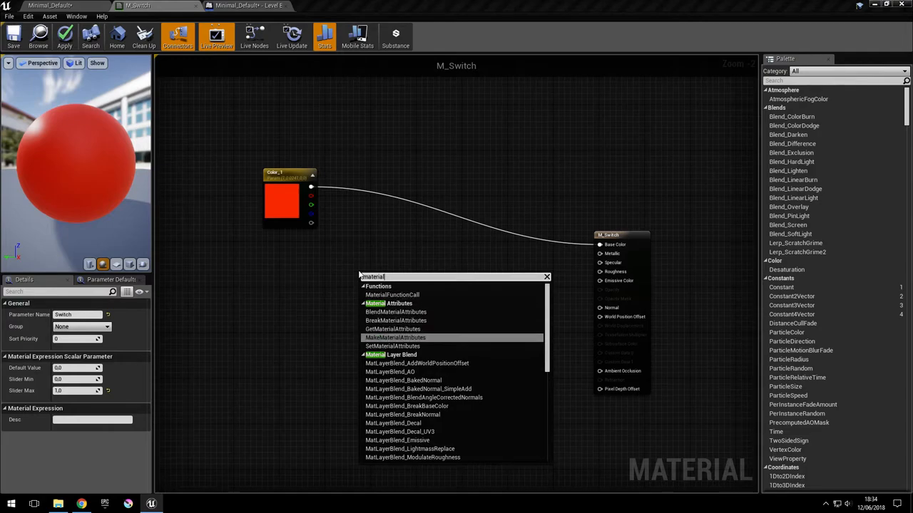
click(395, 337)
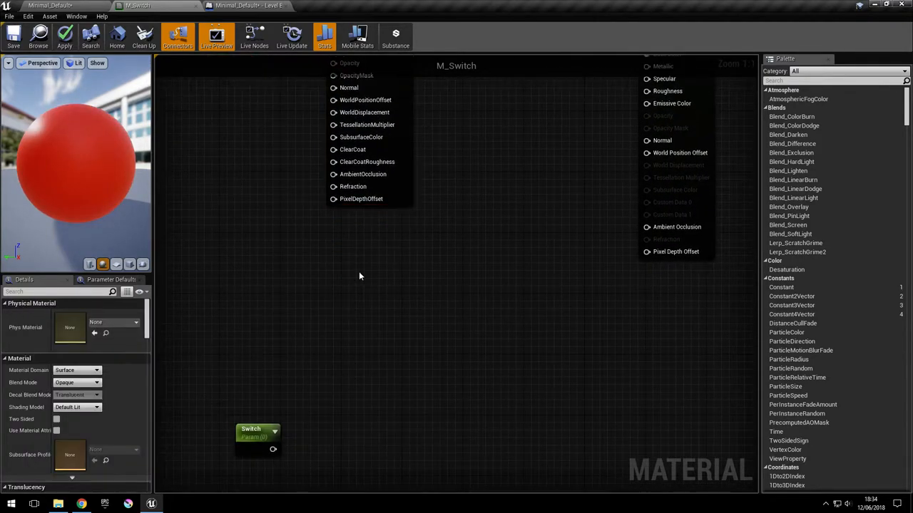
click(385, 270)
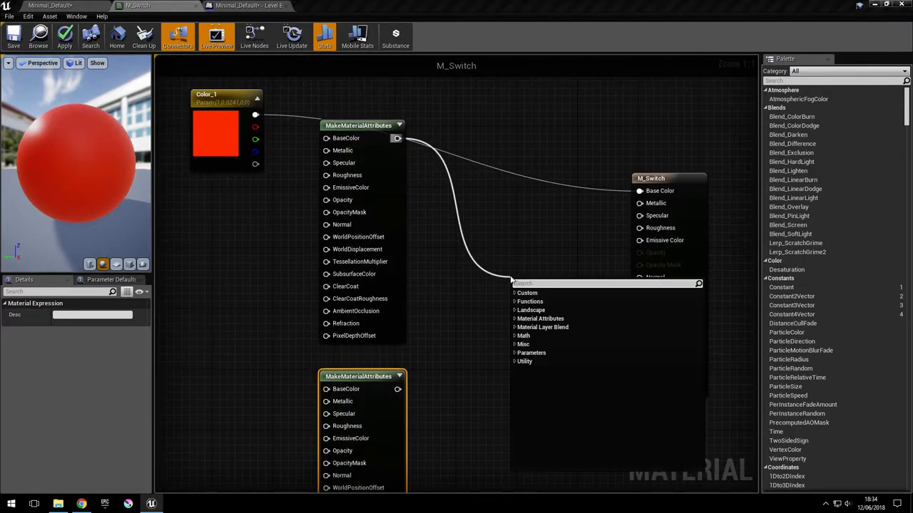
text(blen)
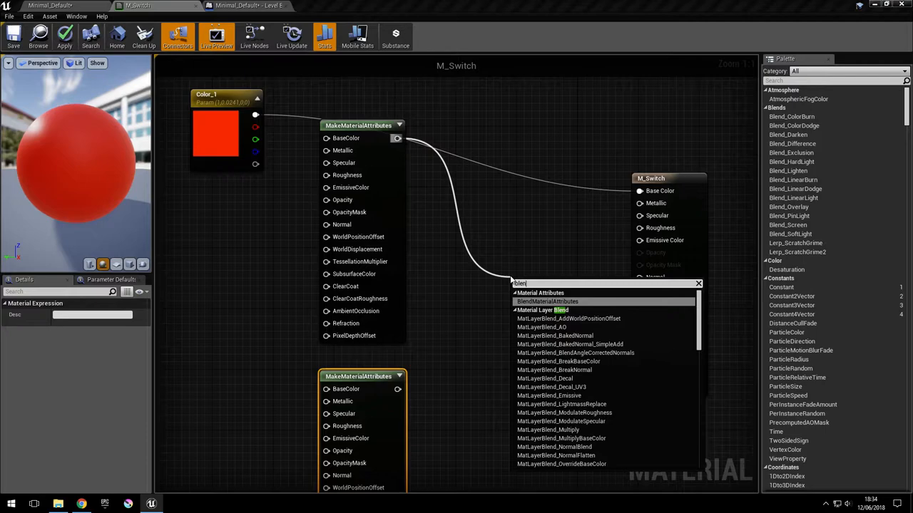
Blend both attribute nodes with BlendMaterialAttributes and make Color_2 blue
click(547, 301)
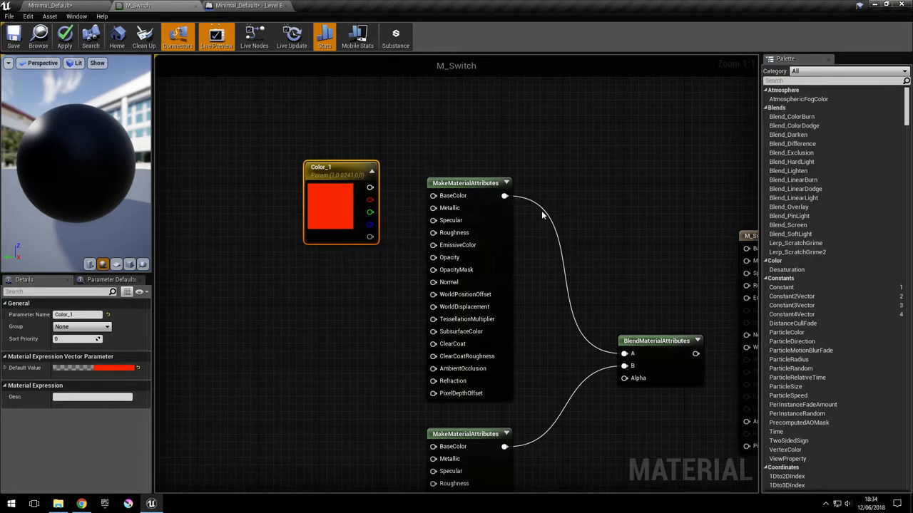
mouse_move(625, 355)
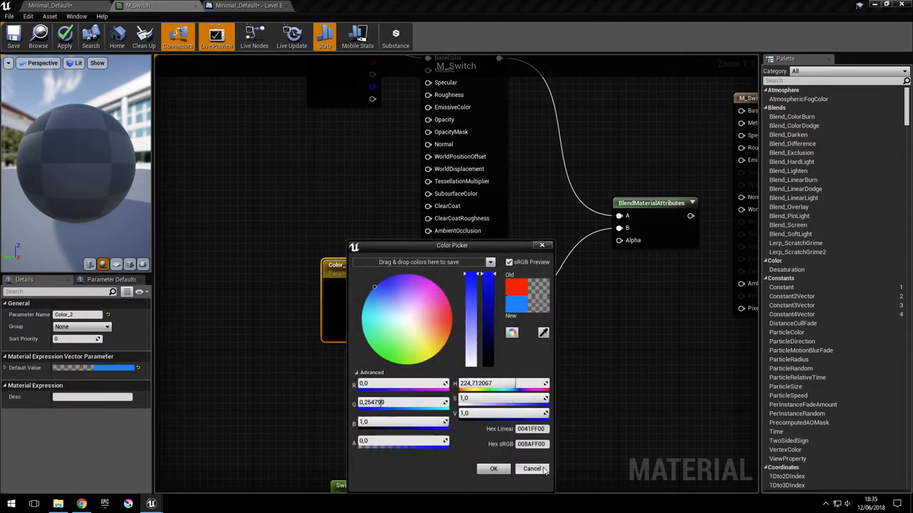
click(492, 469)
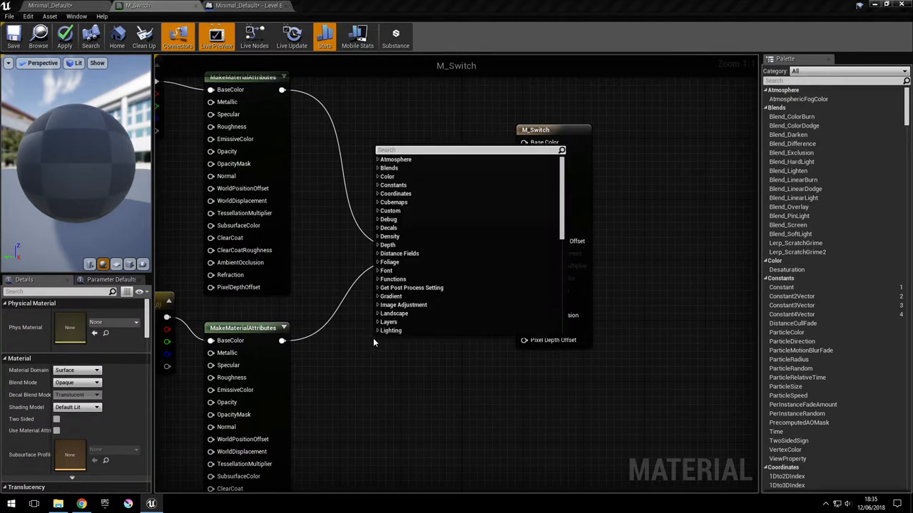
Add a scalar parameter named Switch feeding the blend's Alpha
text(cont)
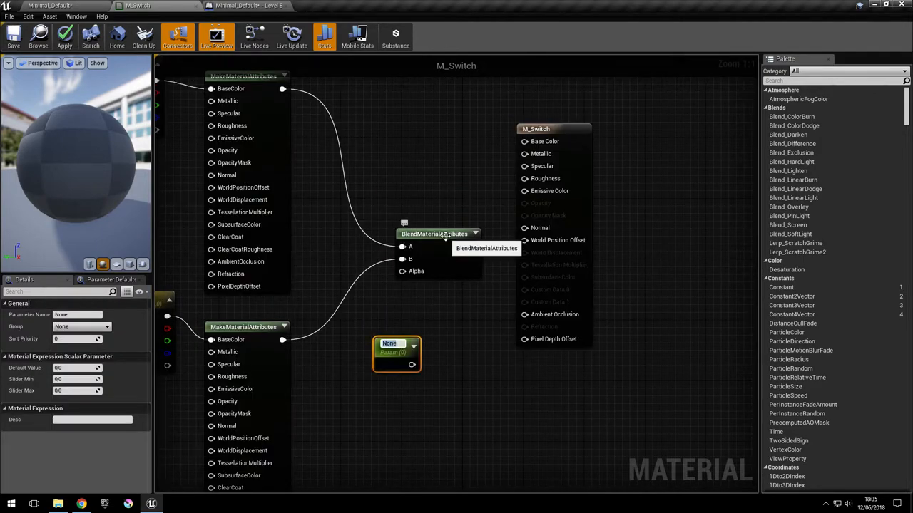
text(Switch)
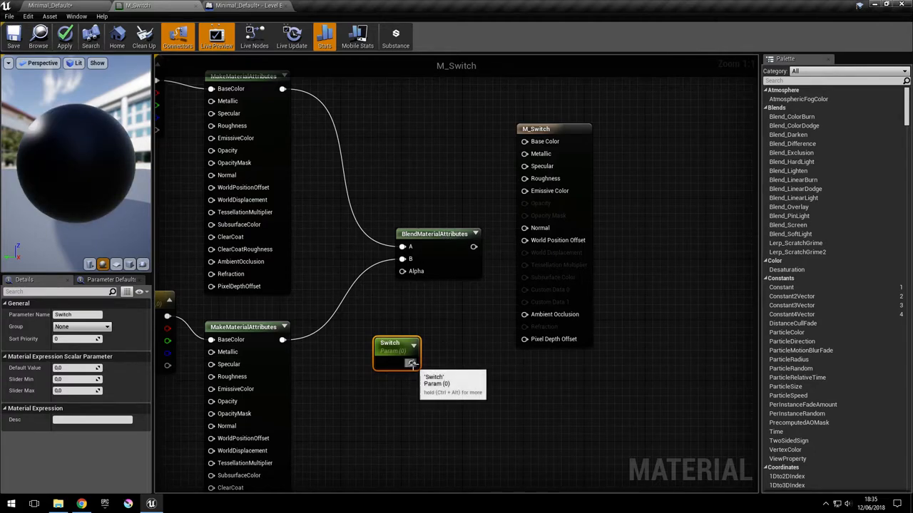
scroll(down, 3)
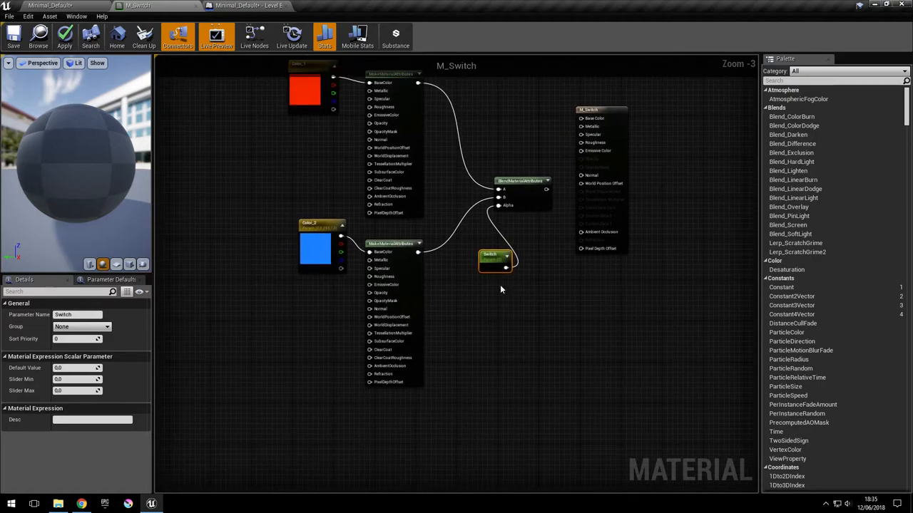
drag(496, 256, 366, 406)
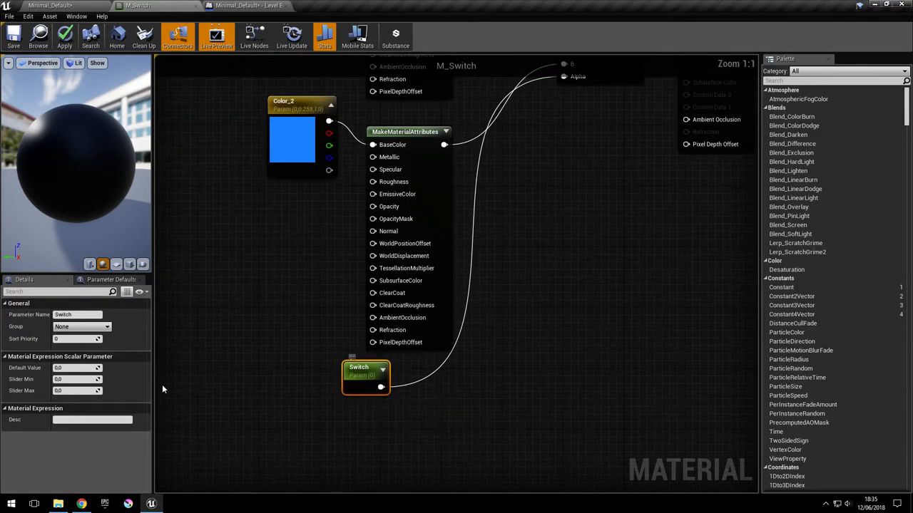
Enable Use Material Attributes, apply and save M_Switch, and close its editor
click(77, 391)
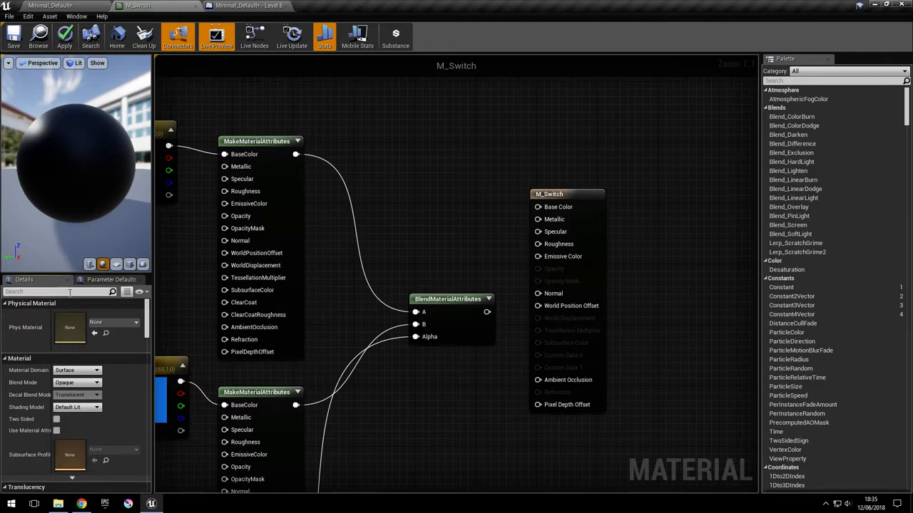
text(attr)
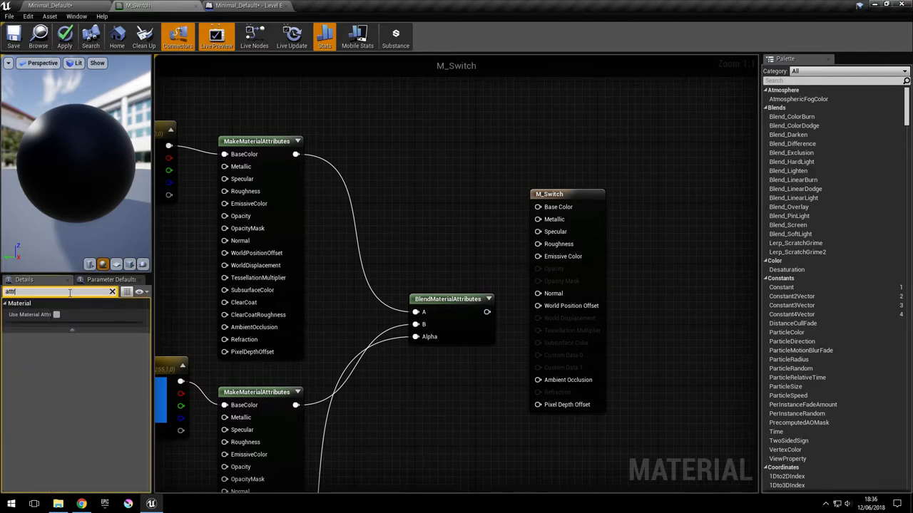
mouse_move(57, 314)
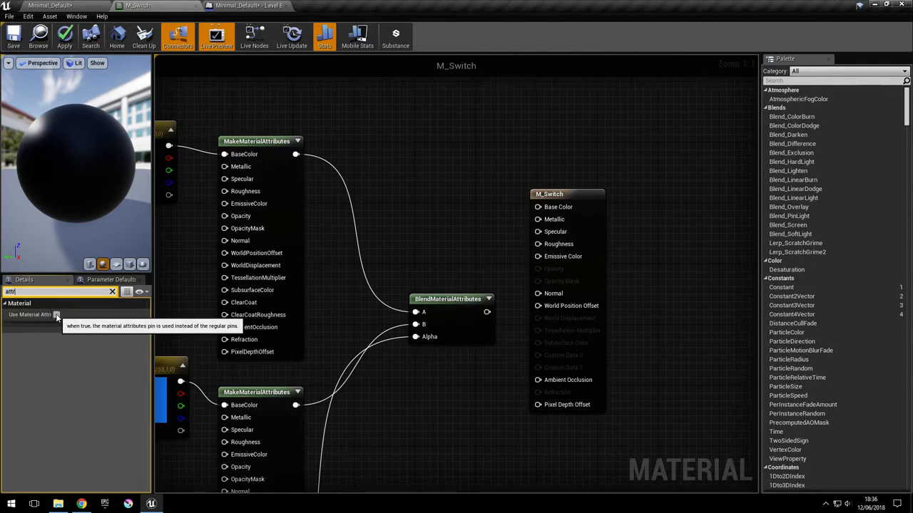
click(57, 315)
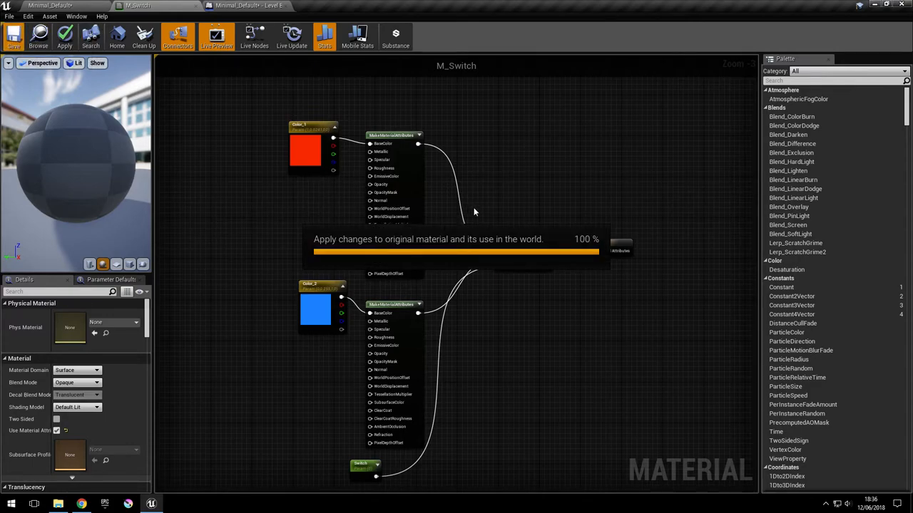
mouse_move(61, 117)
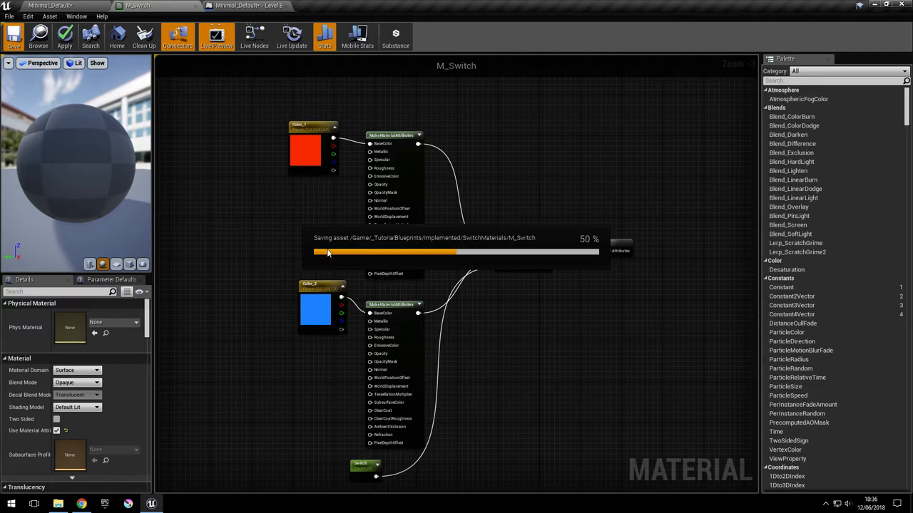
click(13, 36)
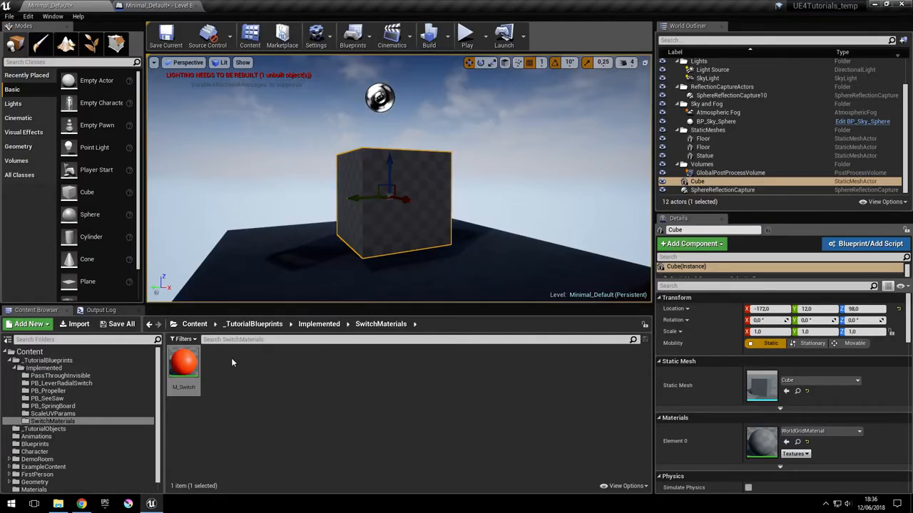
Create the material instance MI_Switch beside M_Switch and open it
click(32, 324)
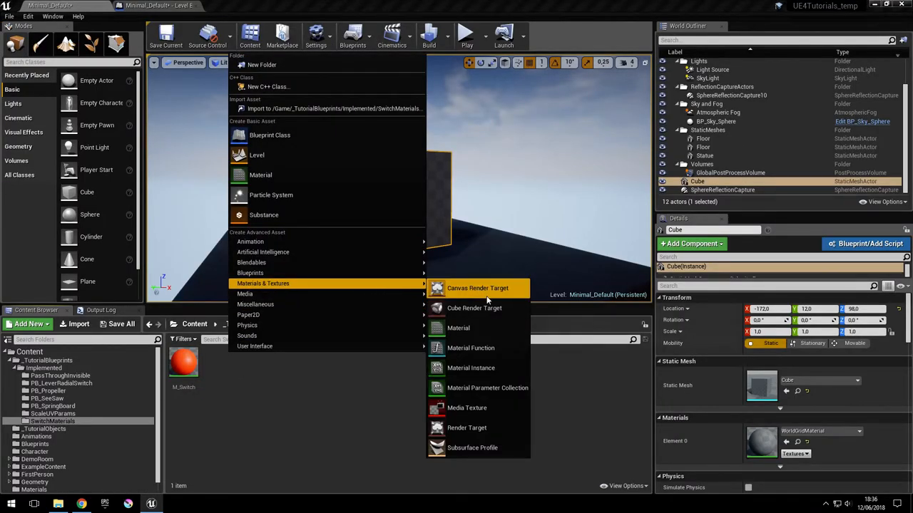
click(471, 368)
text(MI_Switc)
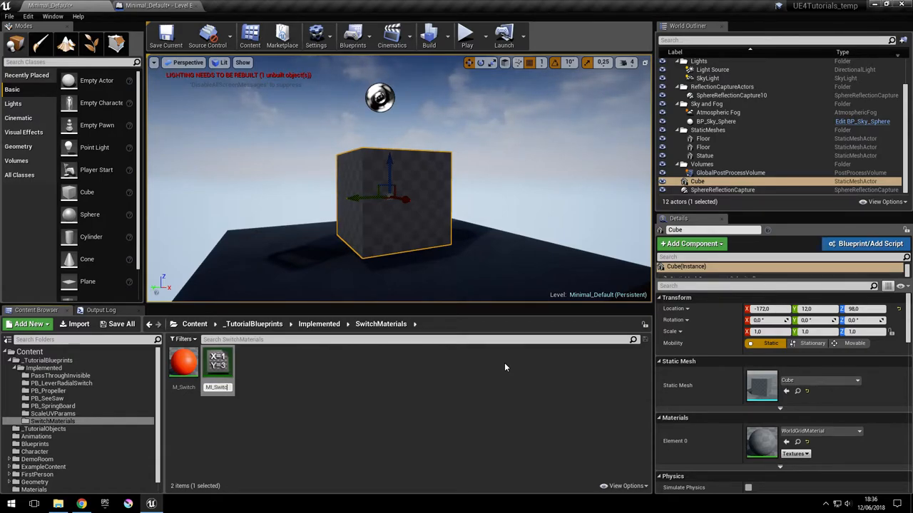
double_click(218, 362)
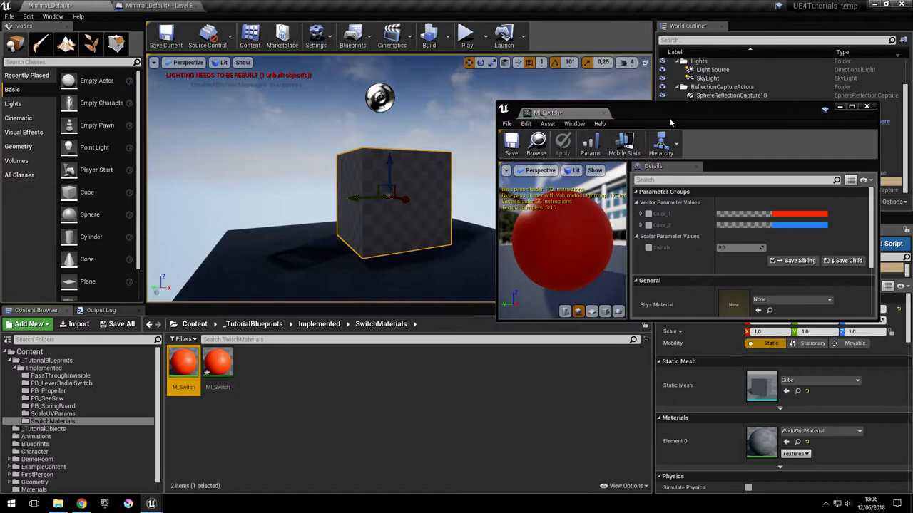
Override Switch on MI_Switch, set Color_1 to pale yellow, and apply it to the floor
click(510, 142)
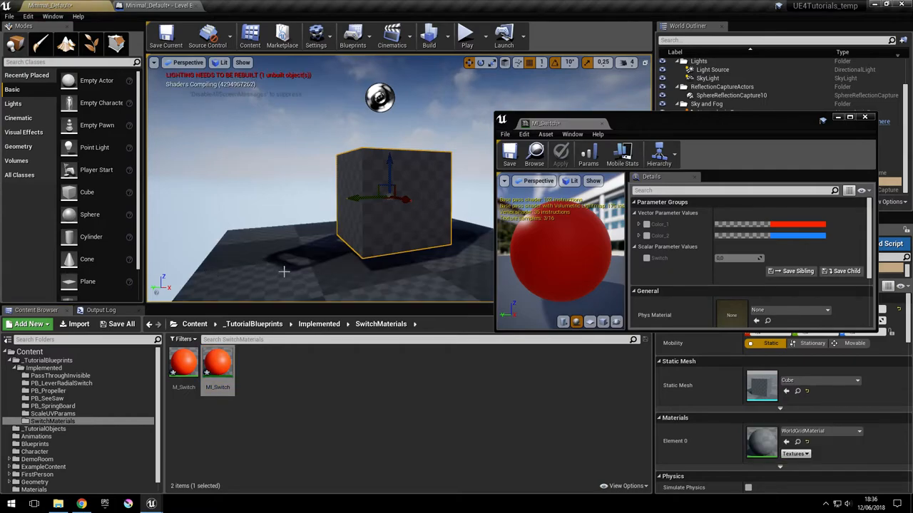
click(217, 363)
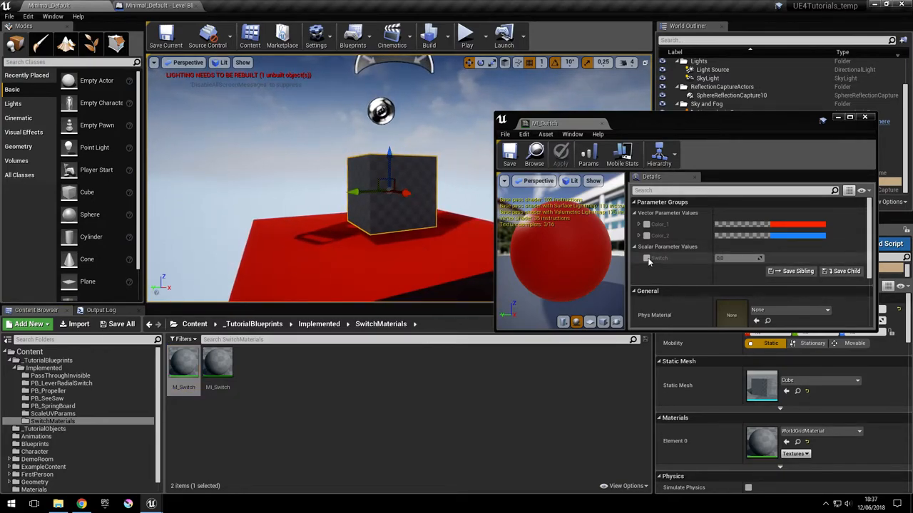
click(647, 258)
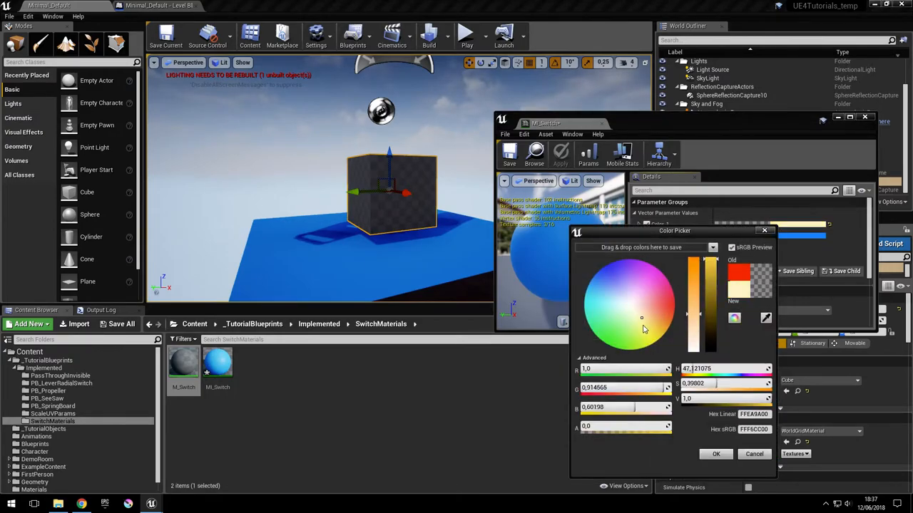
click(716, 454)
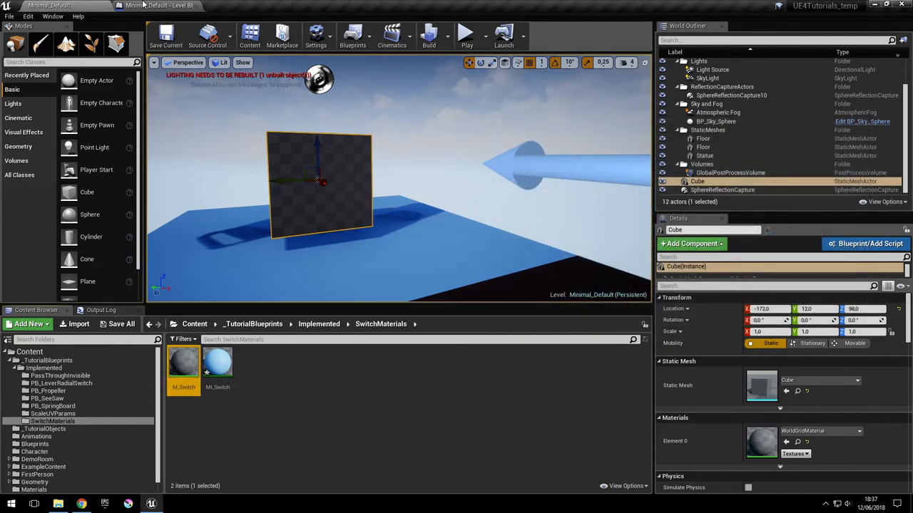
Set the Set Material node's material to MI_Switch and add a second Delay
click(158, 6)
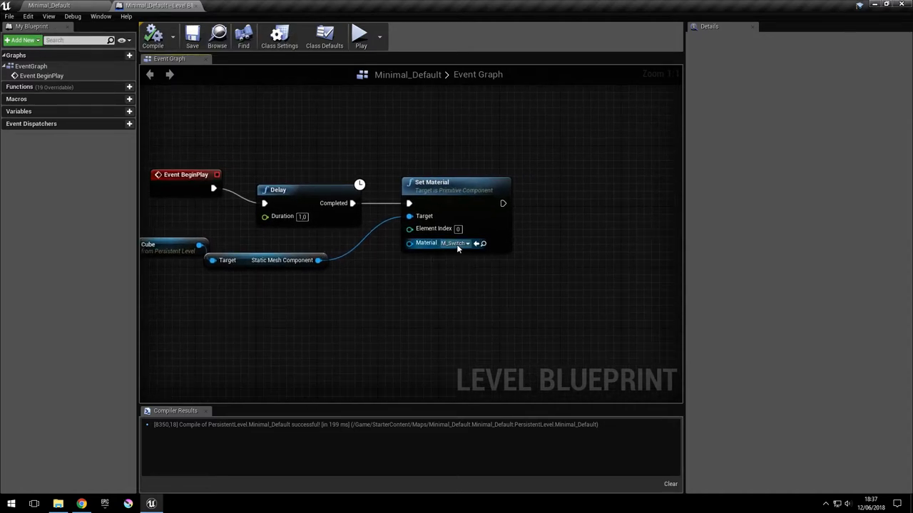
click(463, 243)
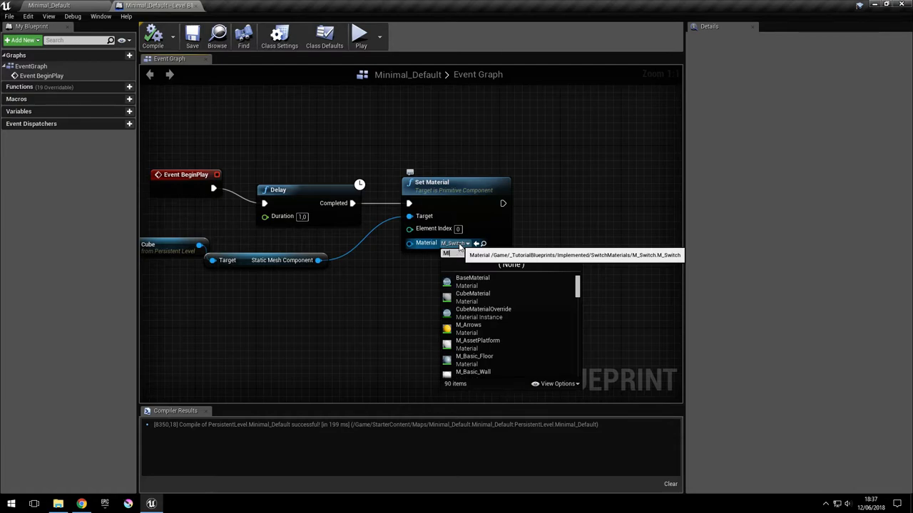
text(ML)
text(timelin)
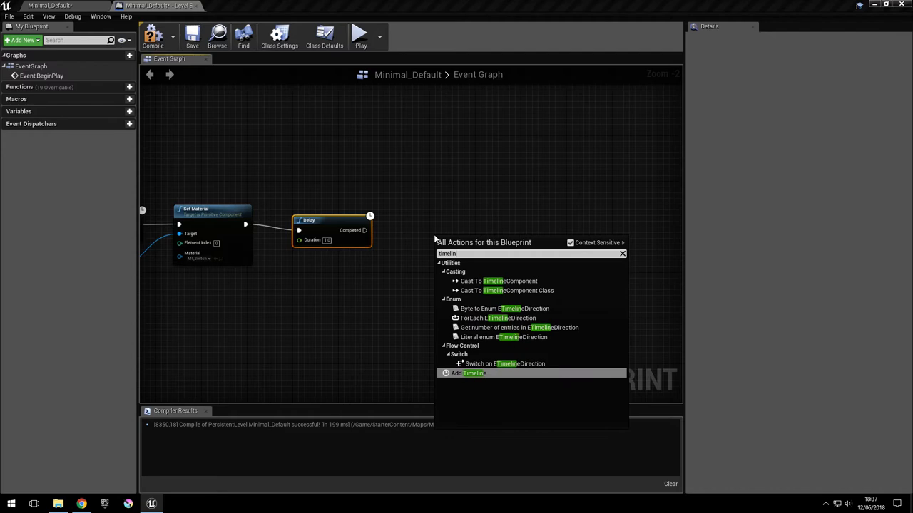
Add Timeline_0 after the Delay, driving Set Scalar Parameter Value on Materials for Switch
click(473, 373)
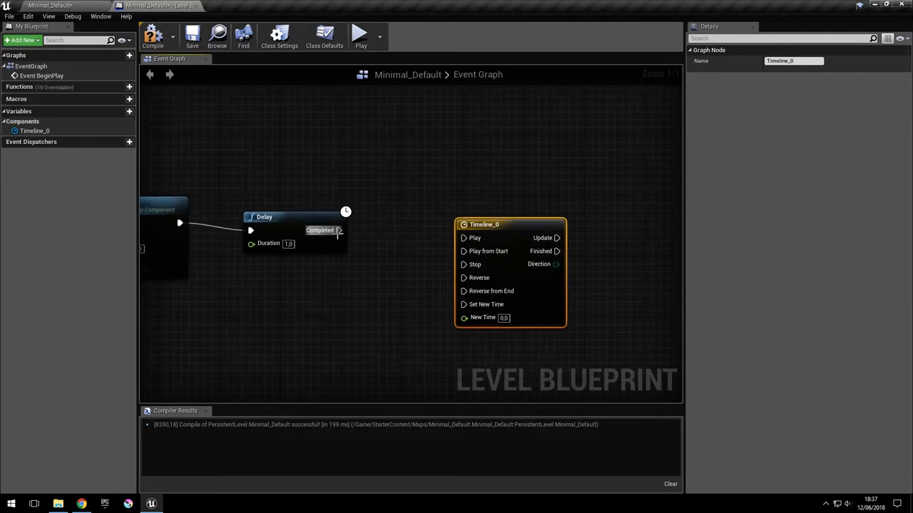
drag(339, 231, 463, 237)
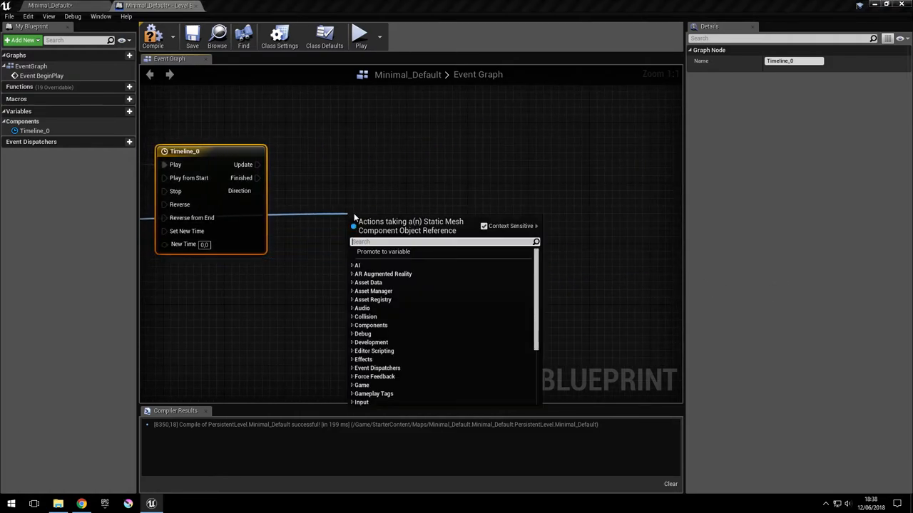
text(set parame)
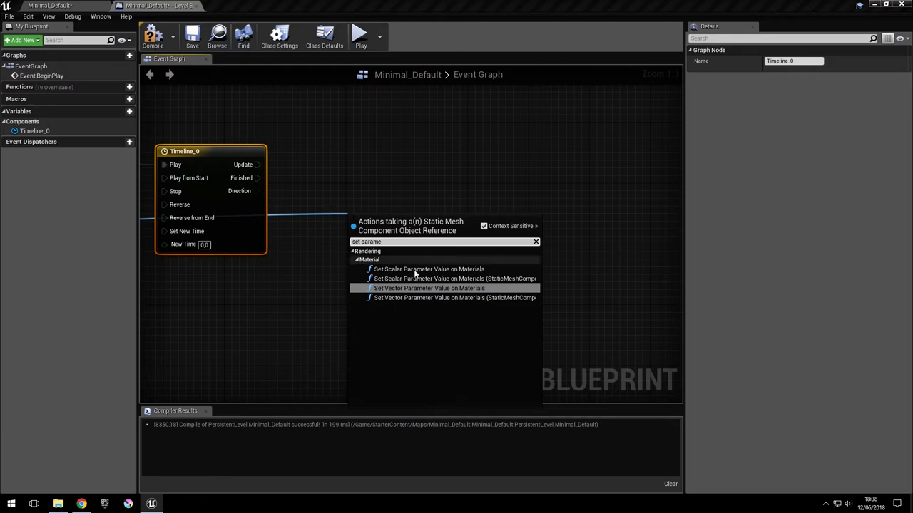
mouse_move(429, 289)
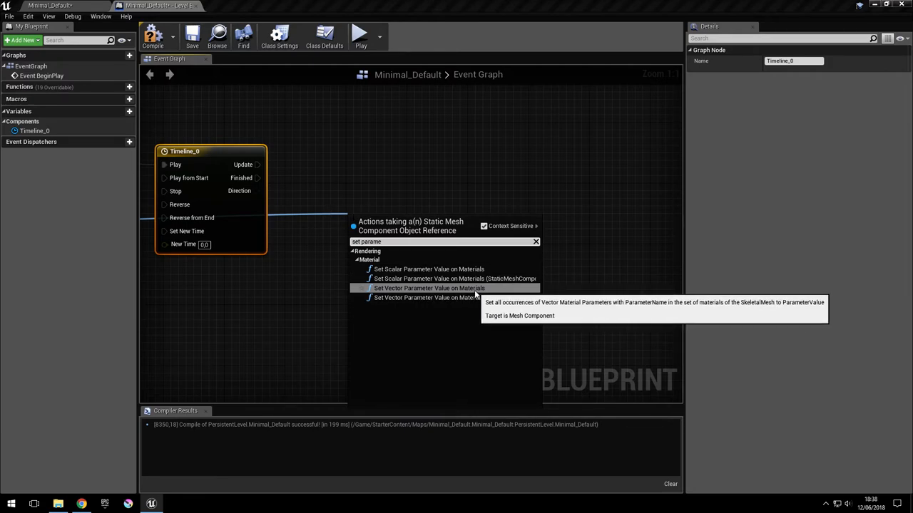
mouse_move(427, 269)
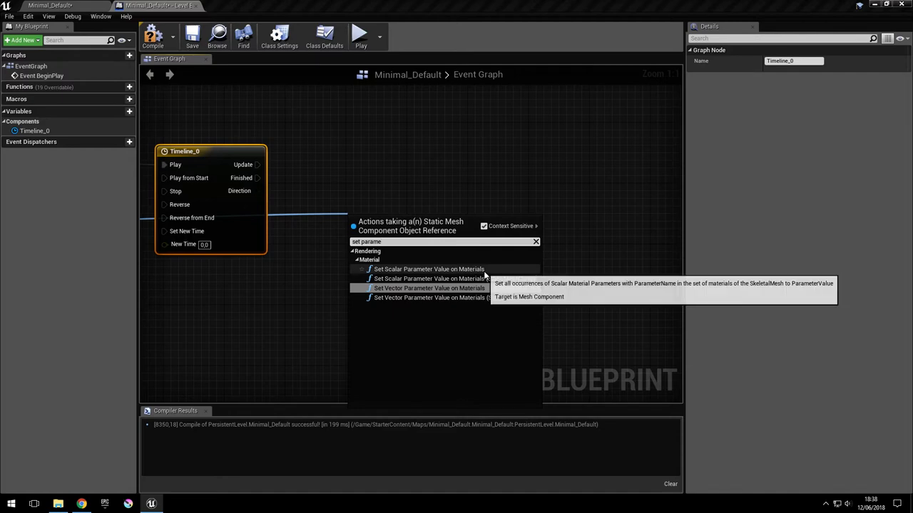
click(428, 269)
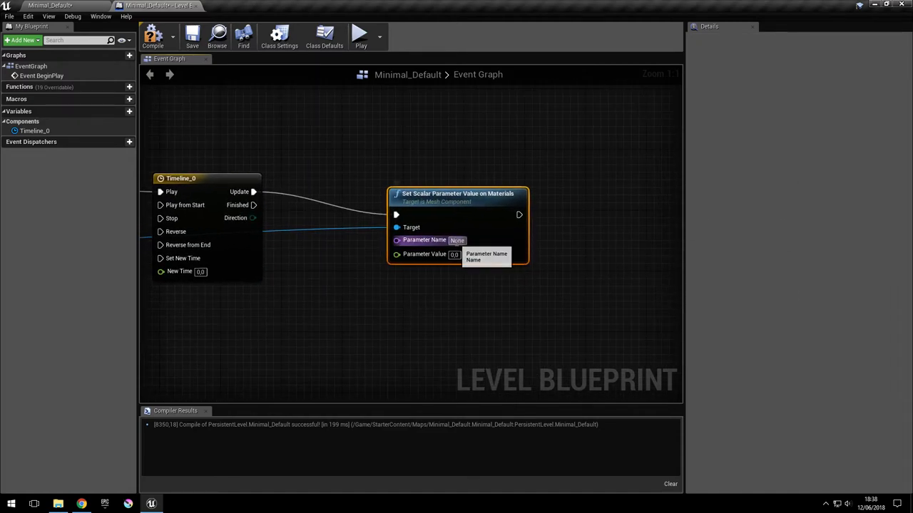
text(Switch)
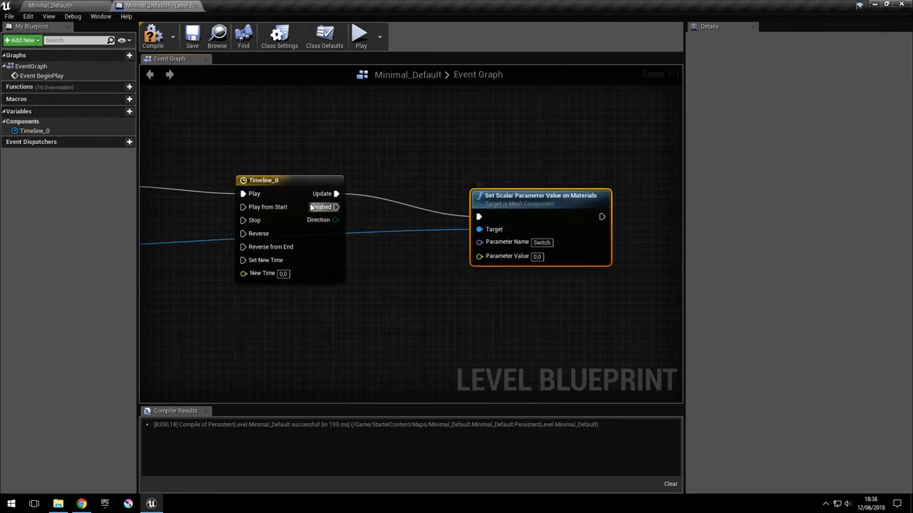
double_click(264, 180)
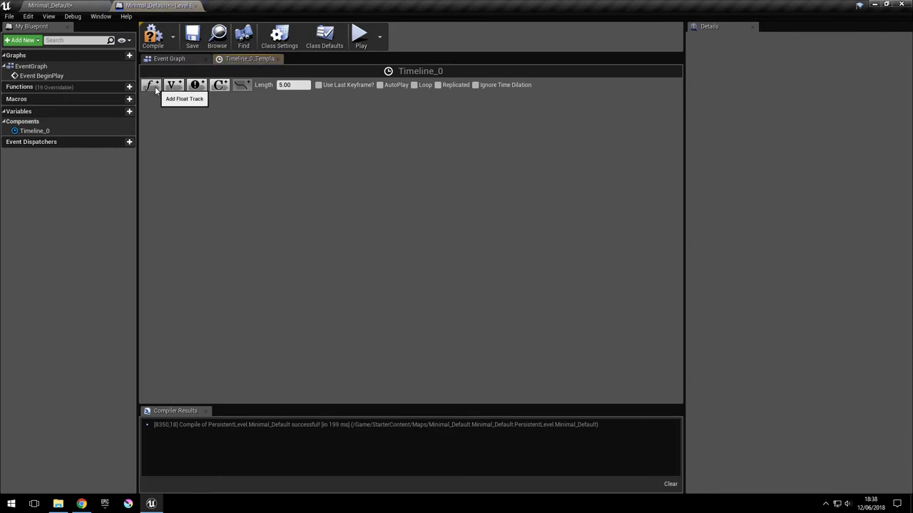
Give Timeline_0 a float track keyed (0,0) and (1,1), wired to Parameter Value
click(149, 85)
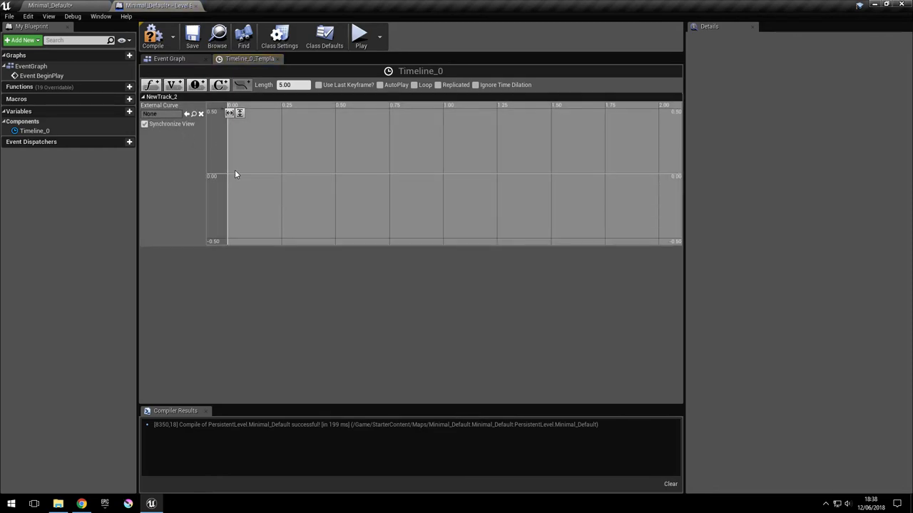
click(234, 171)
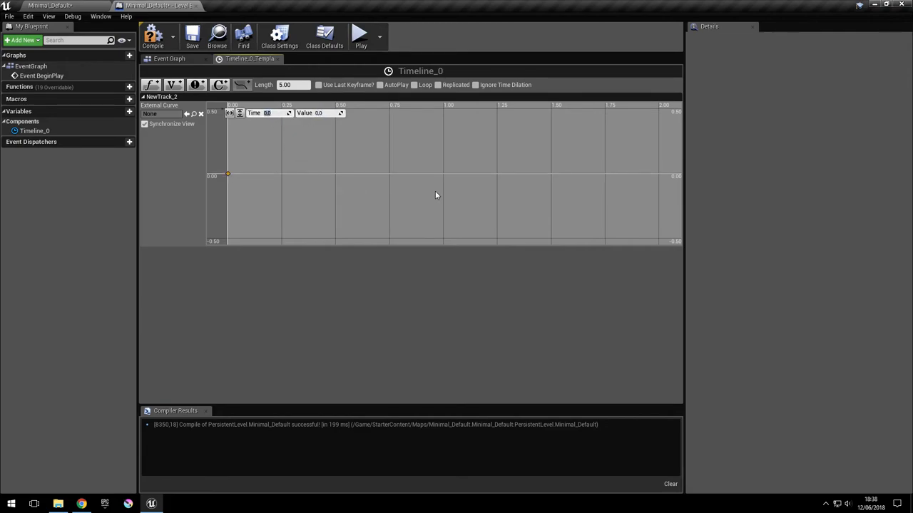
right_click(436, 196)
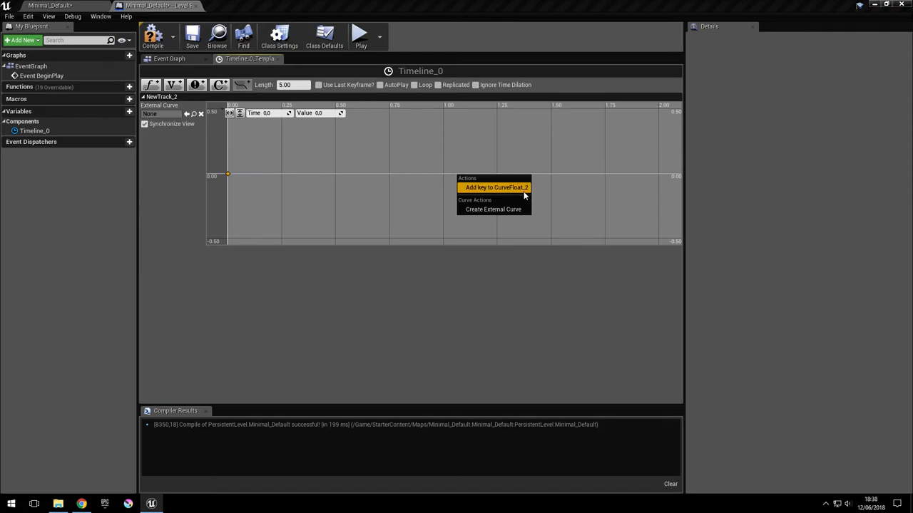
click(496, 186)
text(1)
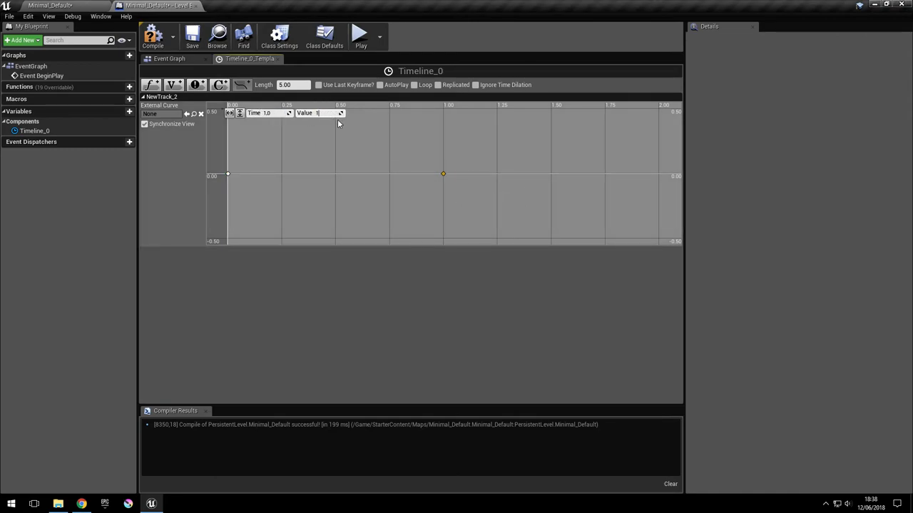
click(192, 36)
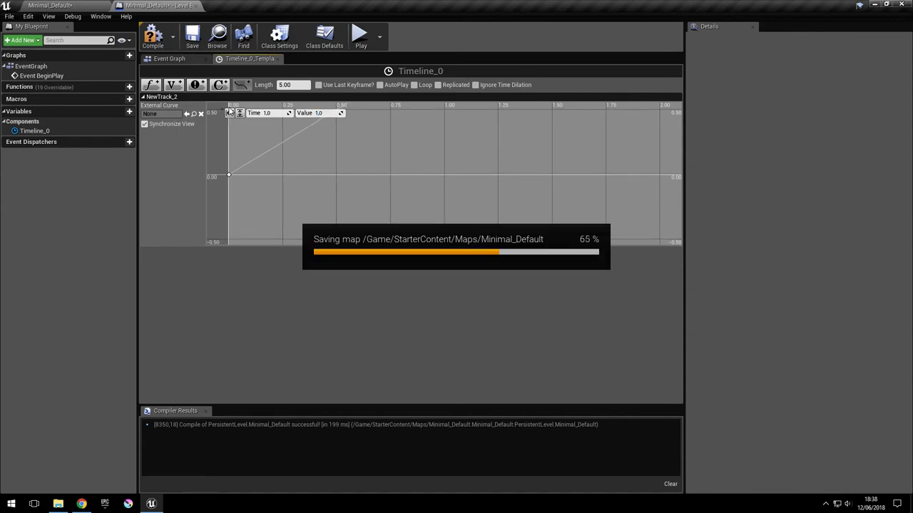
mouse_move(278, 59)
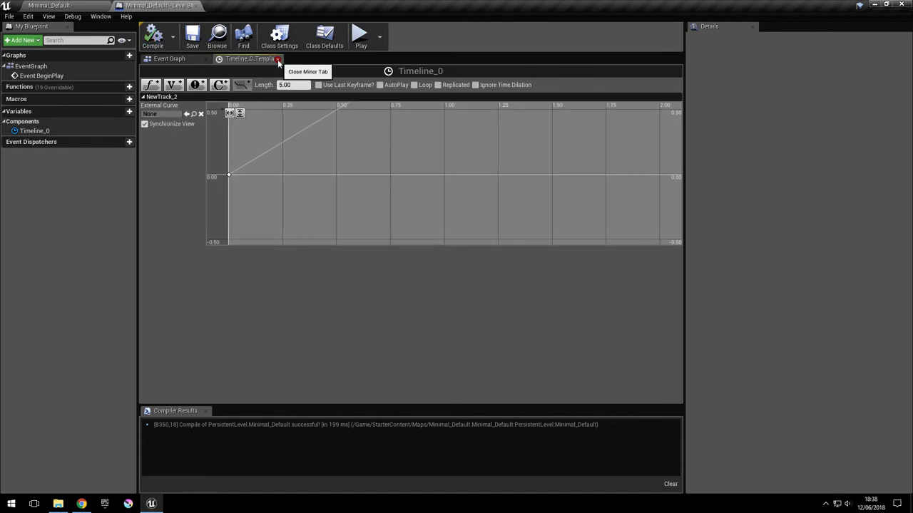
click(278, 59)
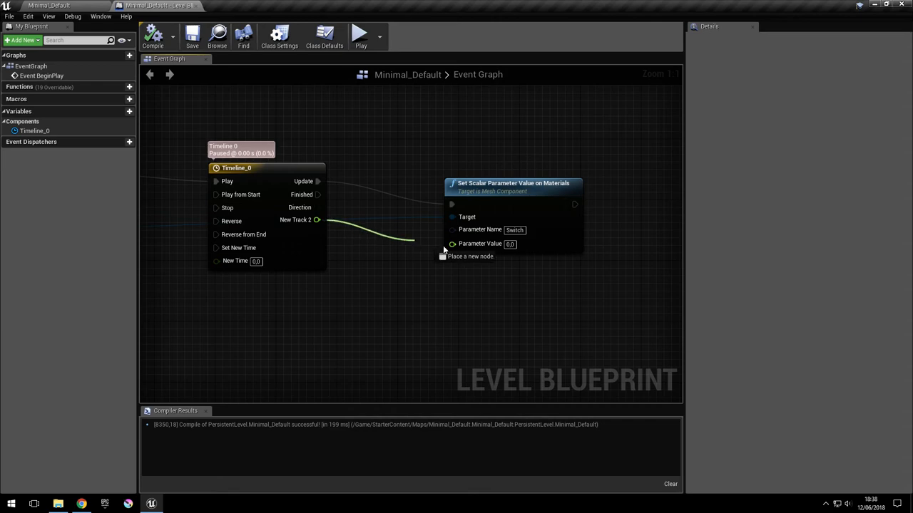
click(191, 36)
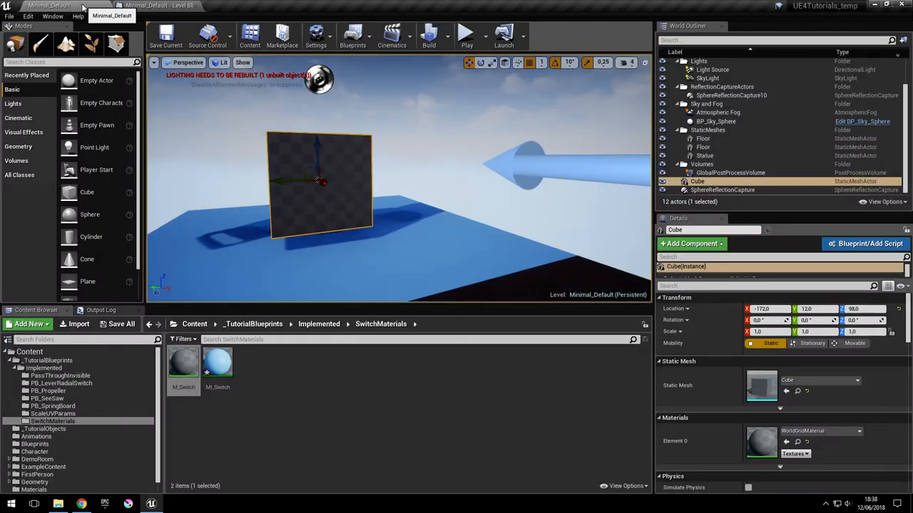
Save the Minimal_Default level, then override MI_Switch's Switch parameter and drag it to preview the blend
click(166, 35)
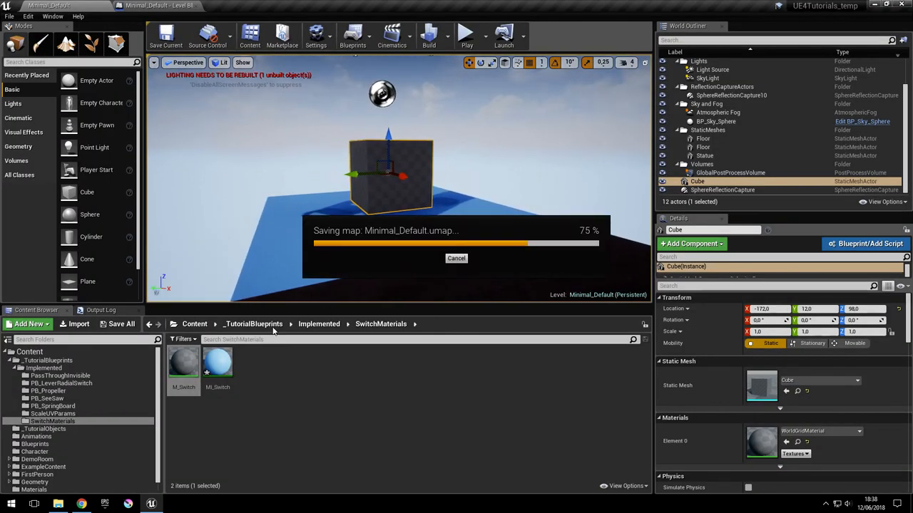
click(466, 34)
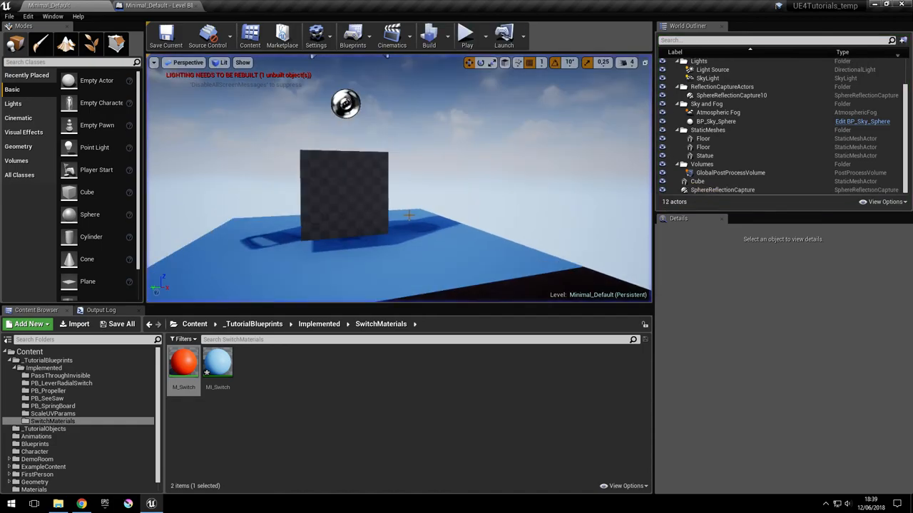
click(139, 6)
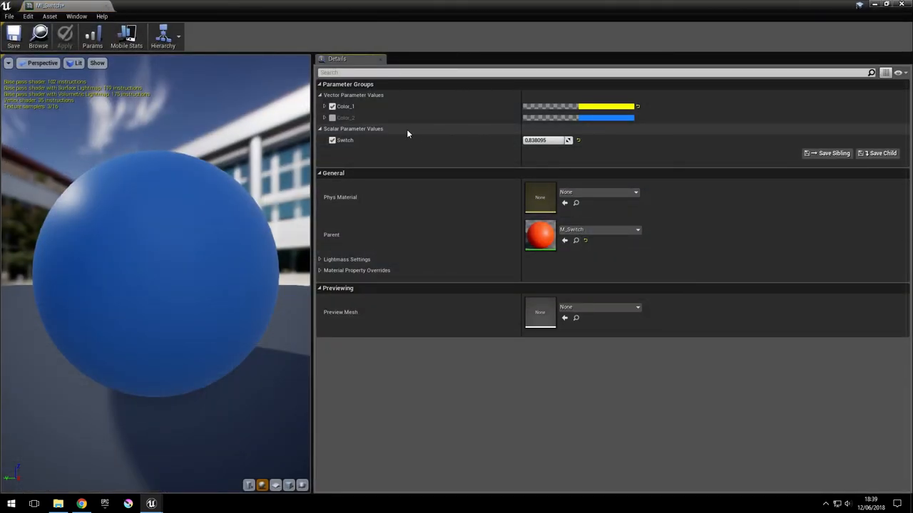
drag(556, 140, 535, 140)
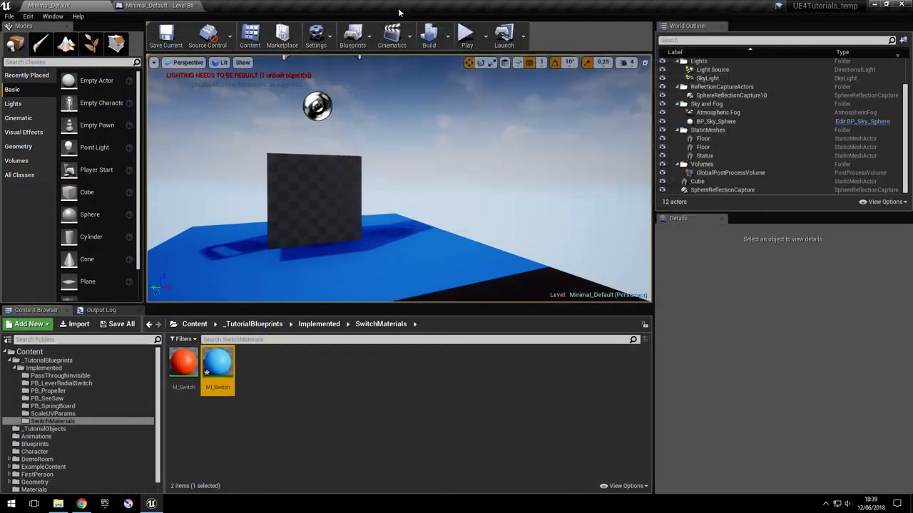
double_click(218, 364)
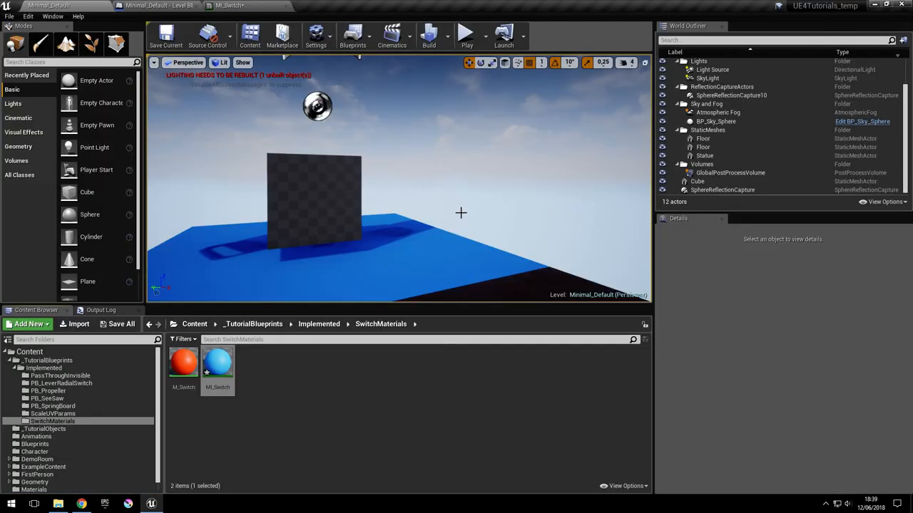